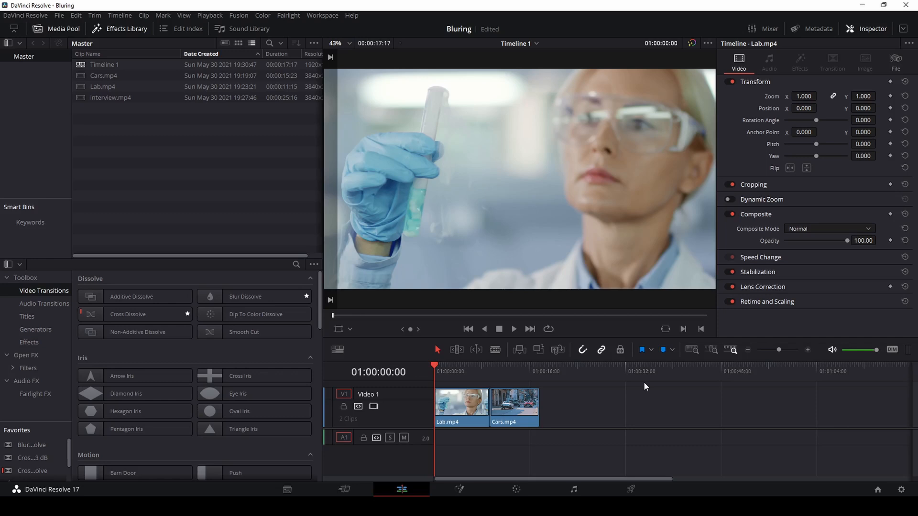
{"action": "mouse_move", "coordinate": [501, 410]}
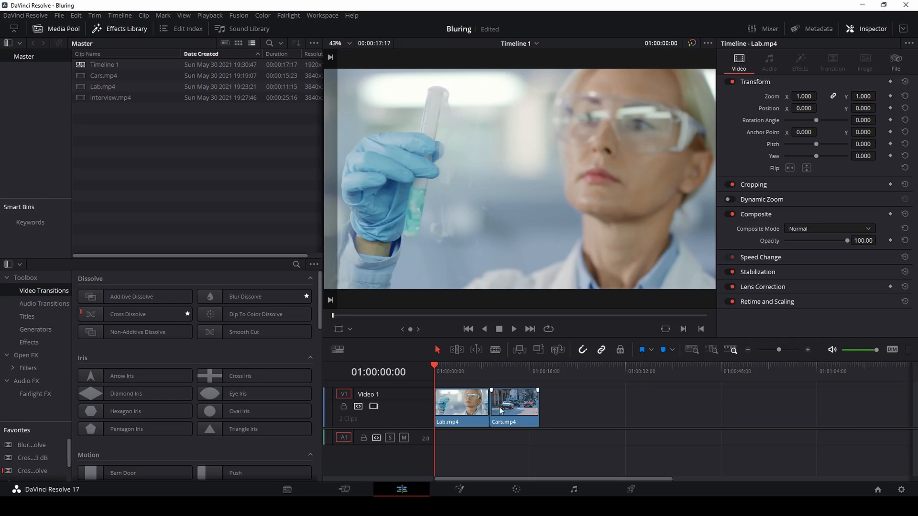
{"action": "mouse_move", "coordinate": [445, 368]}
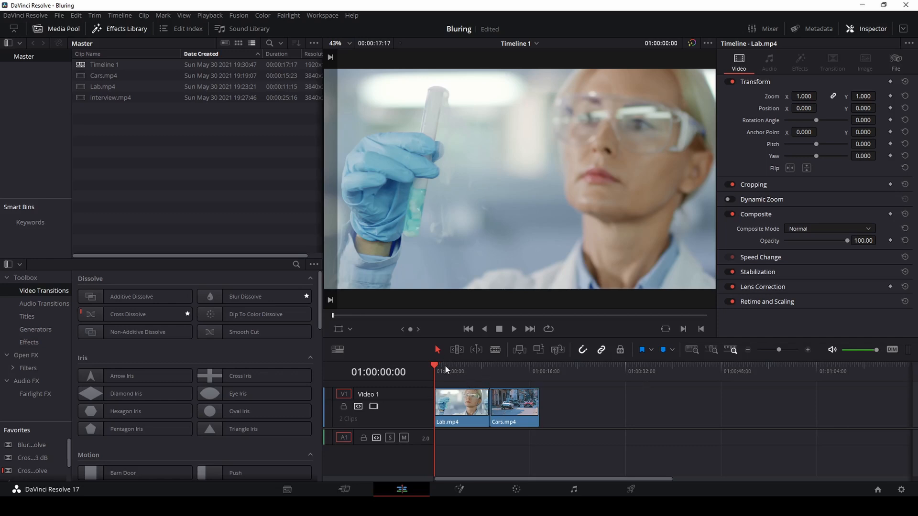
{"action": "mouse_move", "coordinate": [509, 184]}
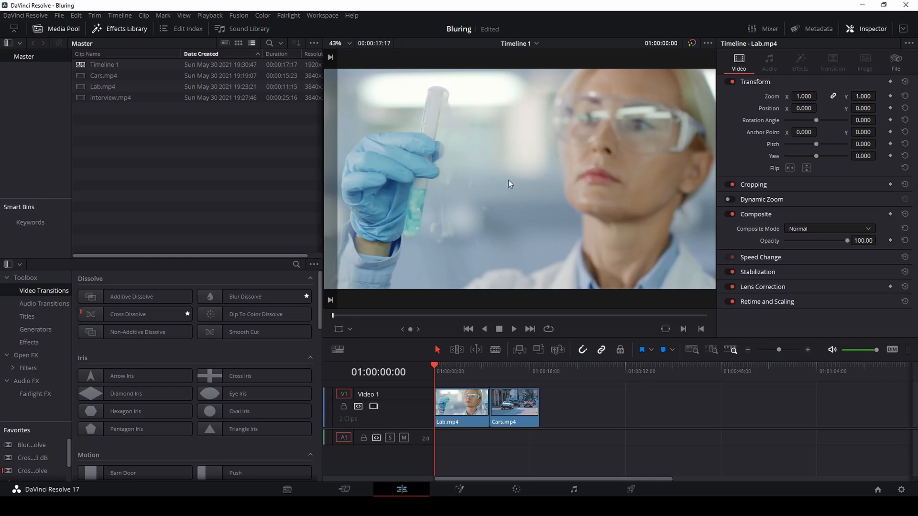
{"action": "mouse_move", "coordinate": [521, 334]}
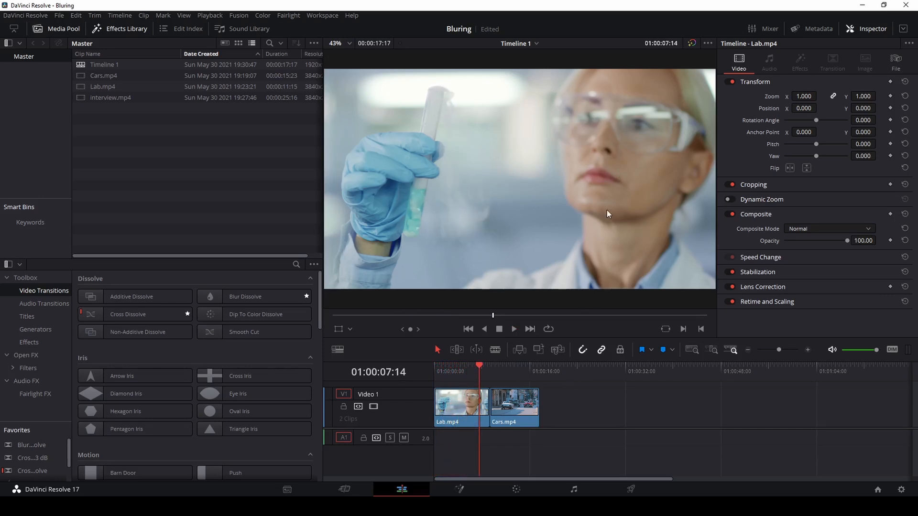
{"action": "mouse_move", "coordinate": [589, 240]}
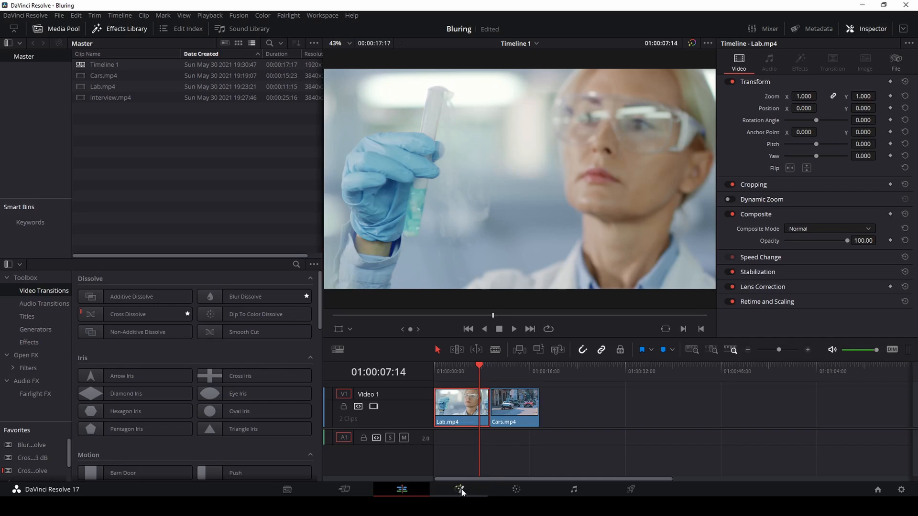
- On the Fusion page, load the MediaIn1 node into the left viewer beside the output
{"action": "left_click", "coordinate": [459, 490]}
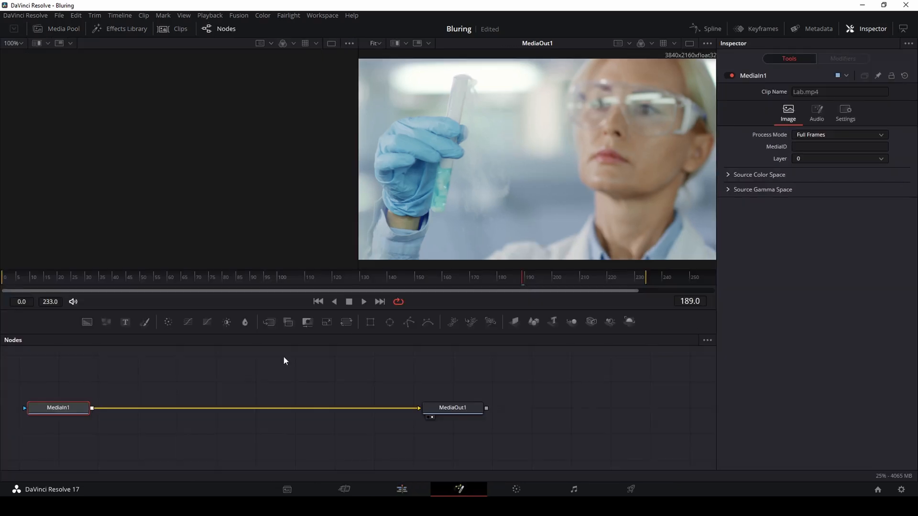
{"action": "left_click", "coordinate": [58, 407]}
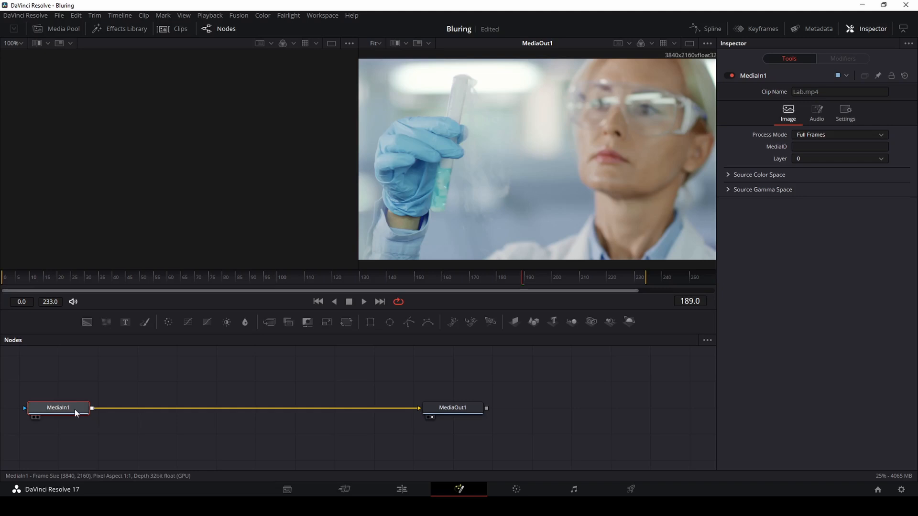
{"action": "mouse_move", "coordinate": [70, 413]}
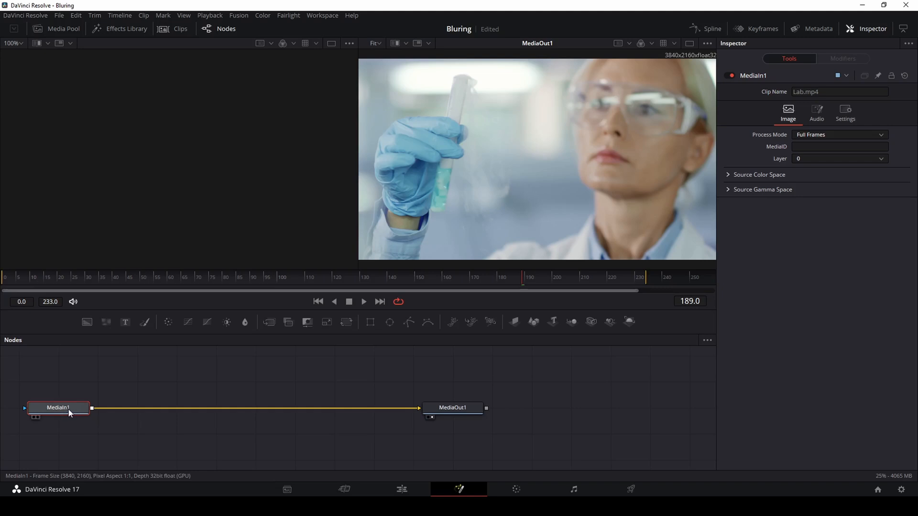
{"action": "left_click", "coordinate": [452, 407]}
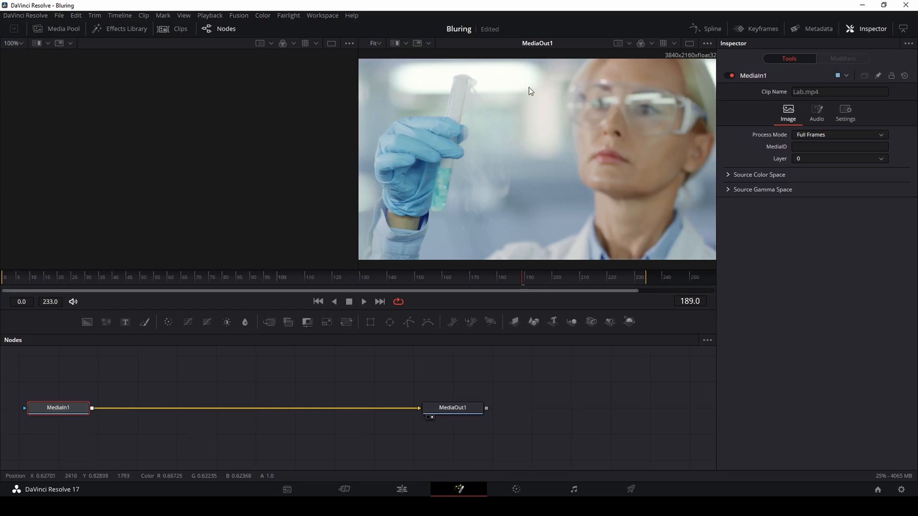
{"action": "mouse_move", "coordinate": [572, 196]}
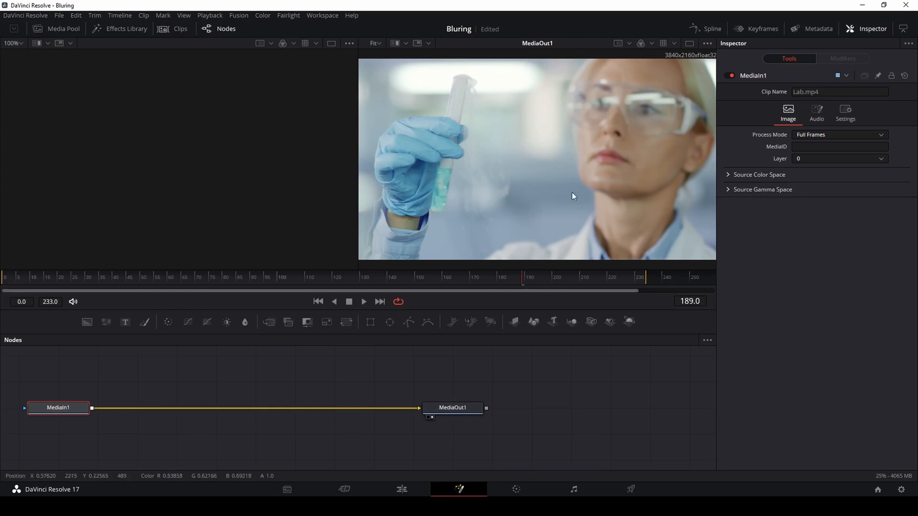
{"action": "mouse_move", "coordinate": [521, 192]}
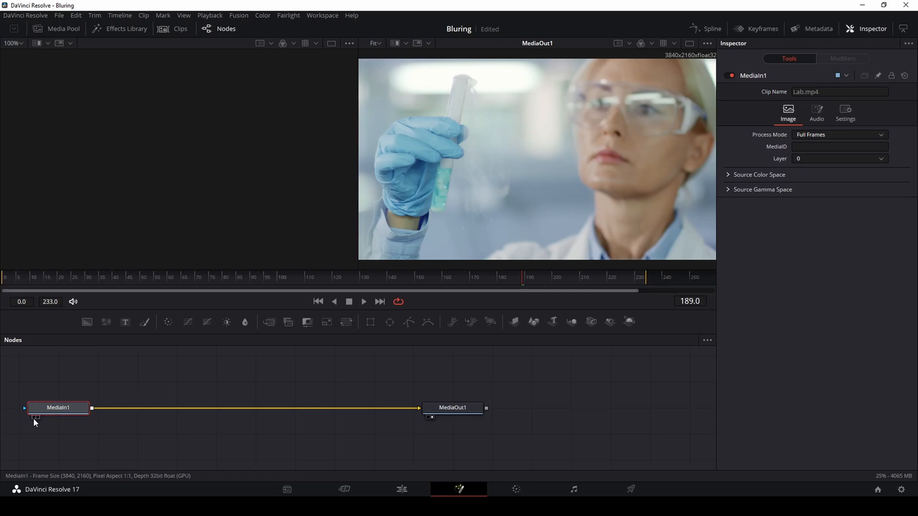
{"action": "mouse_move", "coordinate": [39, 418]}
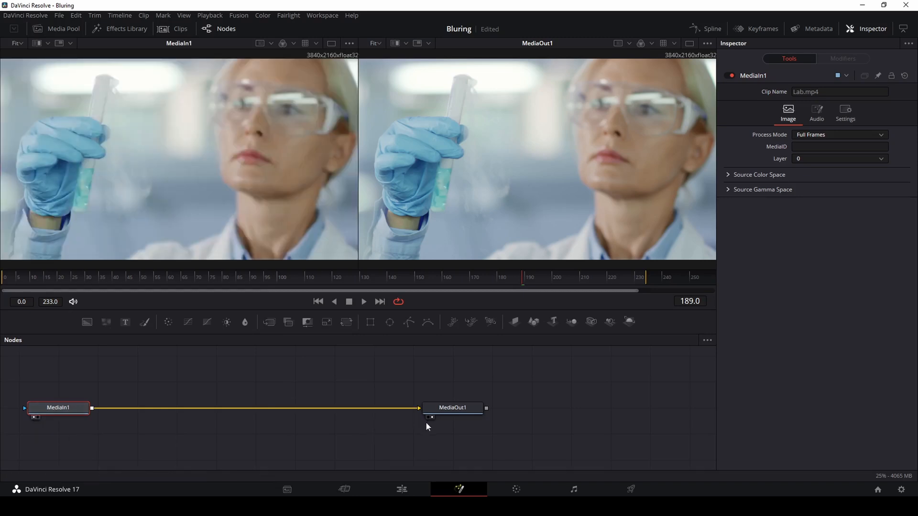
{"action": "mouse_move", "coordinate": [557, 193]}
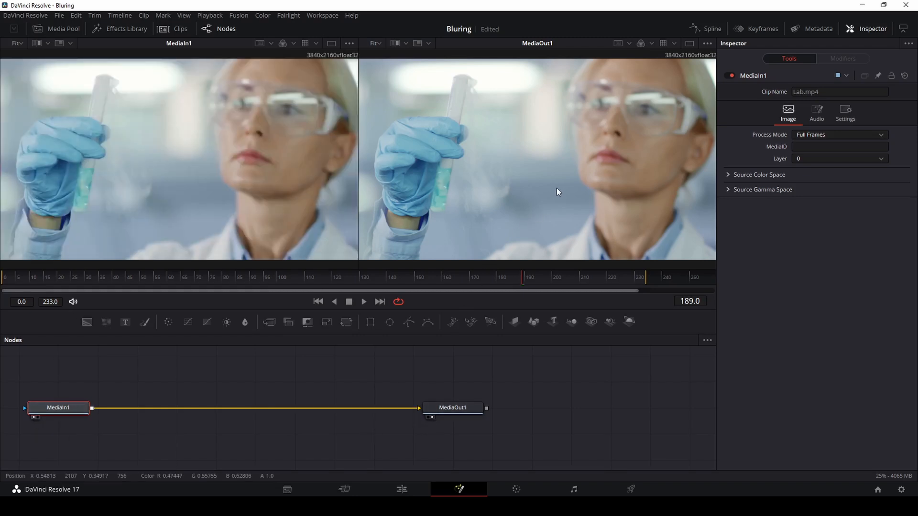
{"action": "mouse_move", "coordinate": [279, 232]}
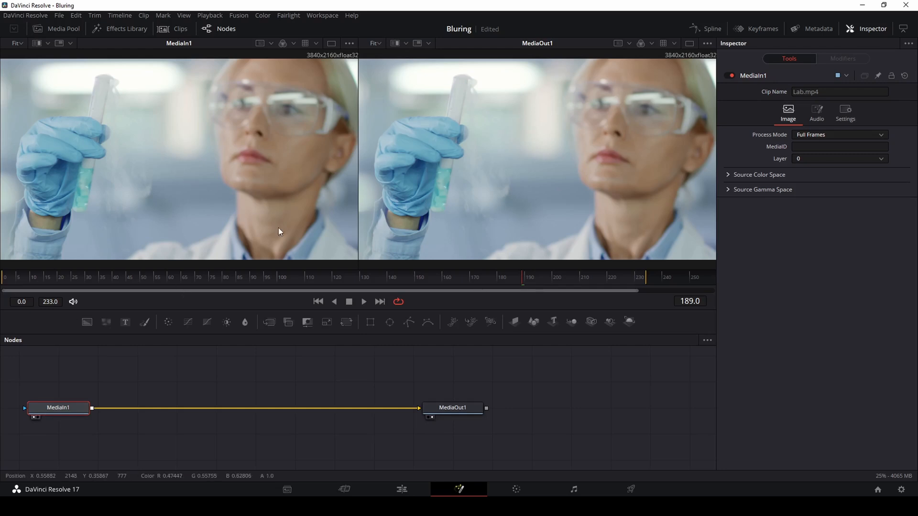
{"action": "mouse_move", "coordinate": [296, 383]}
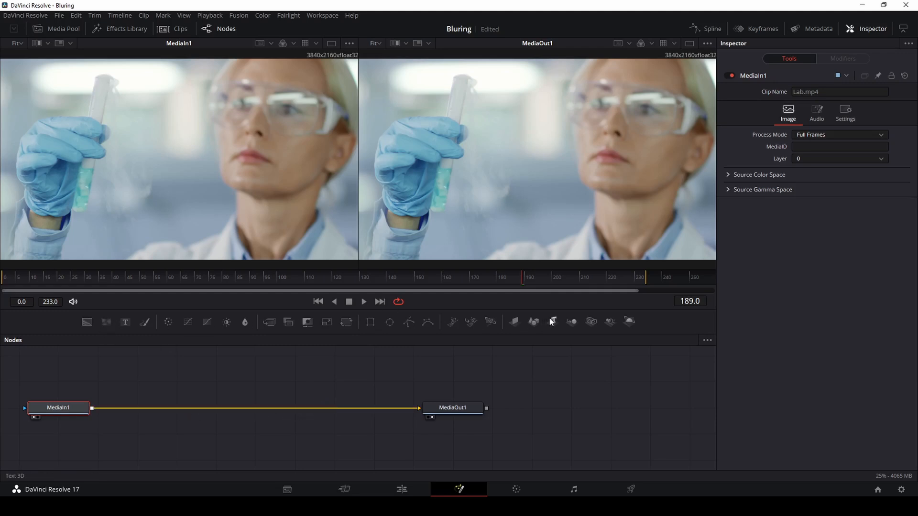
{"action": "mouse_move", "coordinate": [245, 323]}
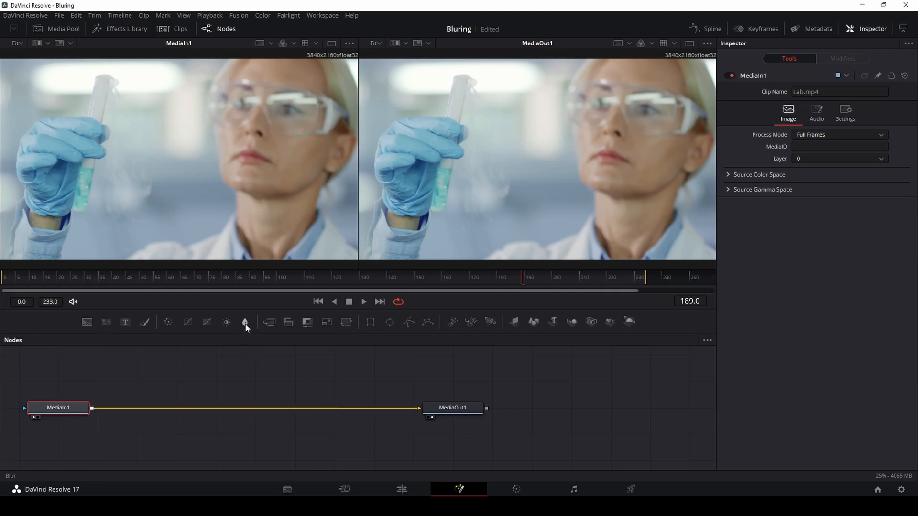
{"action": "mouse_move", "coordinate": [245, 322]}
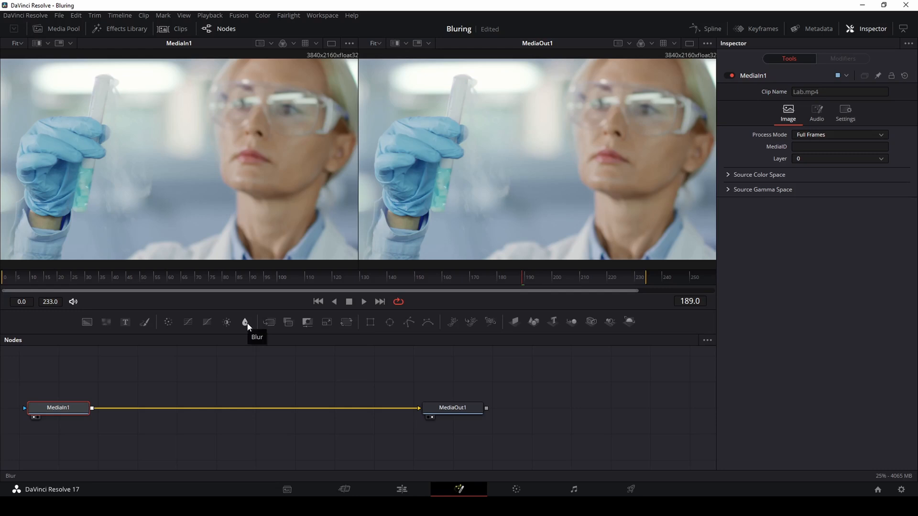
- Add a Blur1 node between MediaIn1 and MediaOut1 at default settings
{"action": "left_click", "coordinate": [244, 321]}
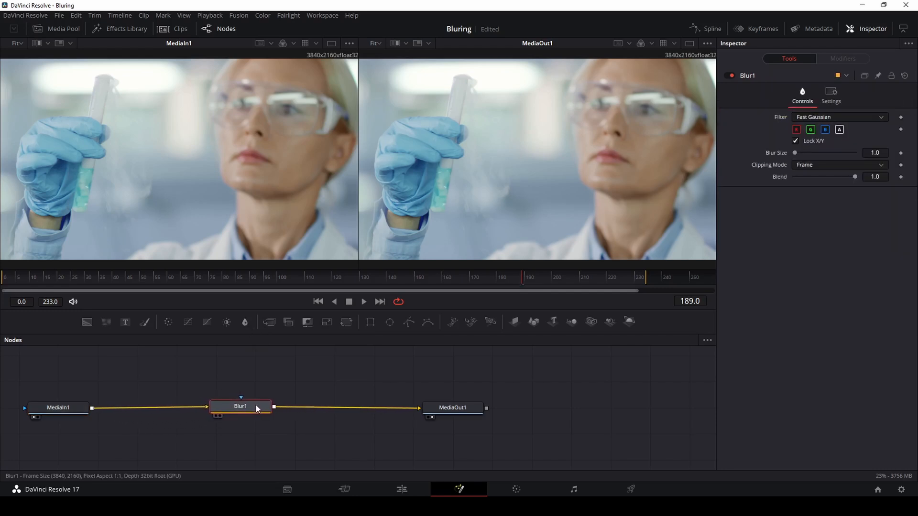
{"action": "mouse_move", "coordinate": [243, 346]}
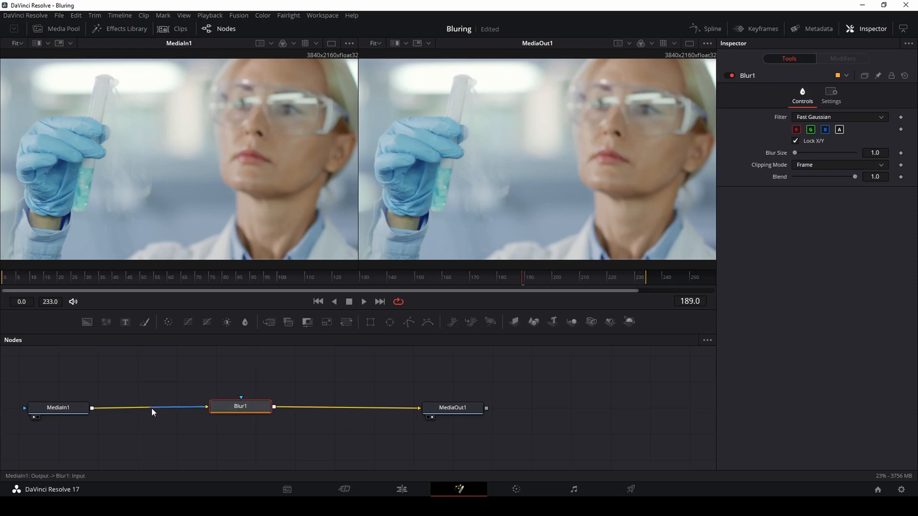
{"action": "left_click", "coordinate": [240, 406]}
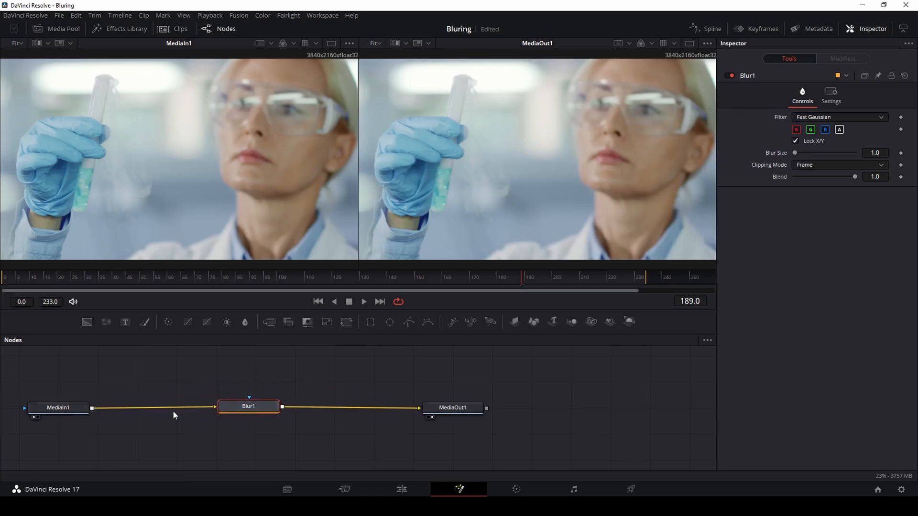
{"action": "mouse_move", "coordinate": [207, 414]}
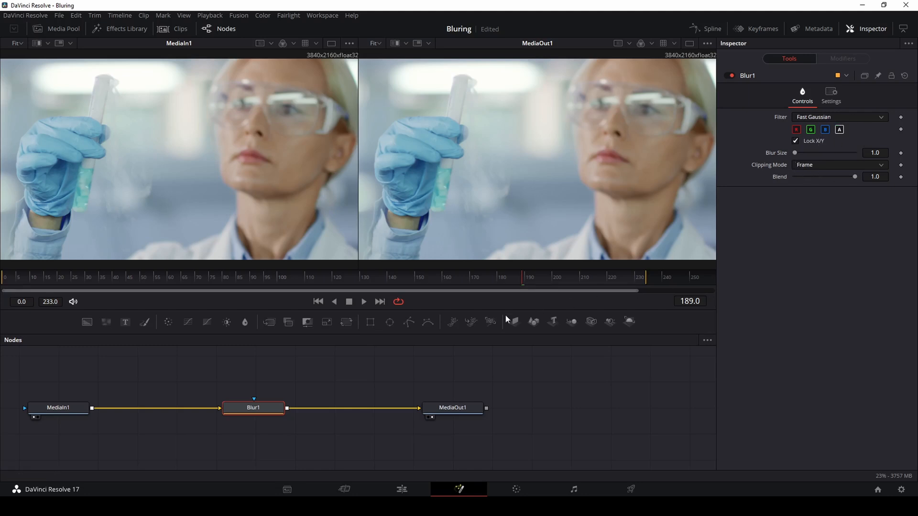
{"action": "mouse_move", "coordinate": [335, 64]}
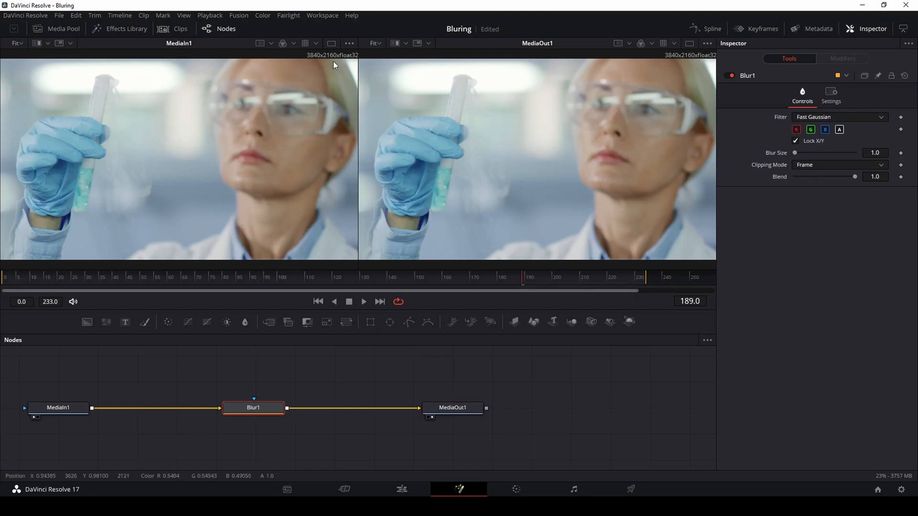
{"action": "mouse_move", "coordinate": [315, 64]}
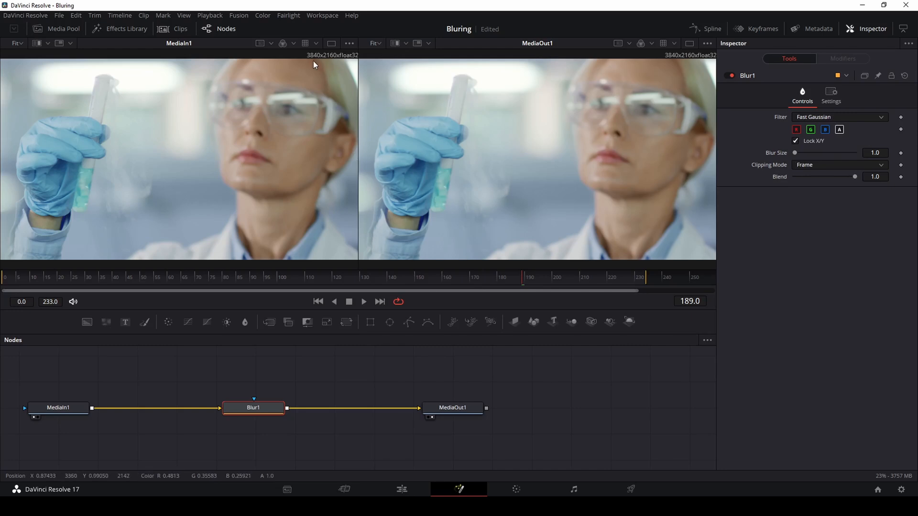
{"action": "mouse_move", "coordinate": [222, 196]}
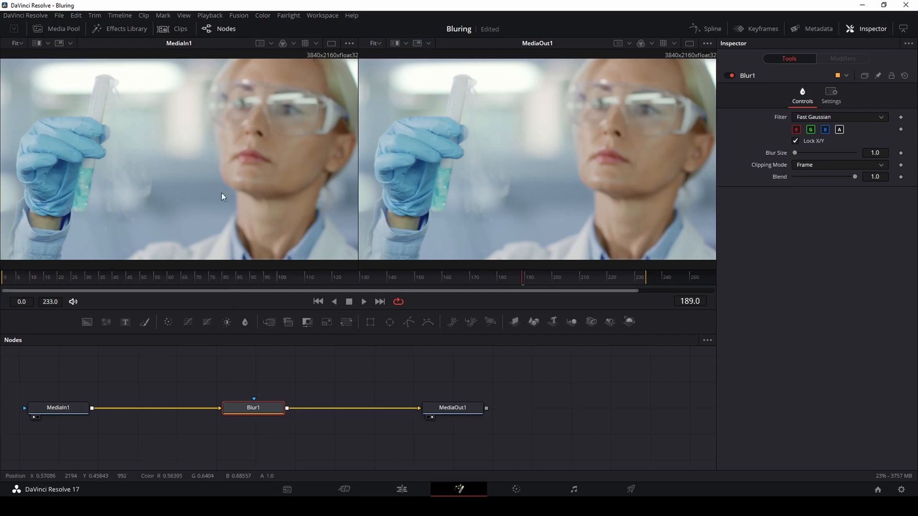
{"action": "mouse_move", "coordinate": [389, 323]}
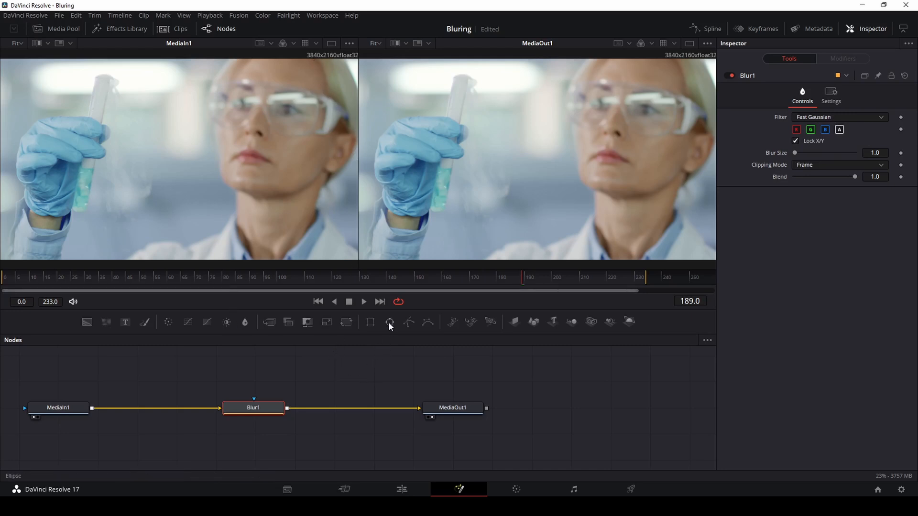
{"action": "mouse_move", "coordinate": [390, 322]}
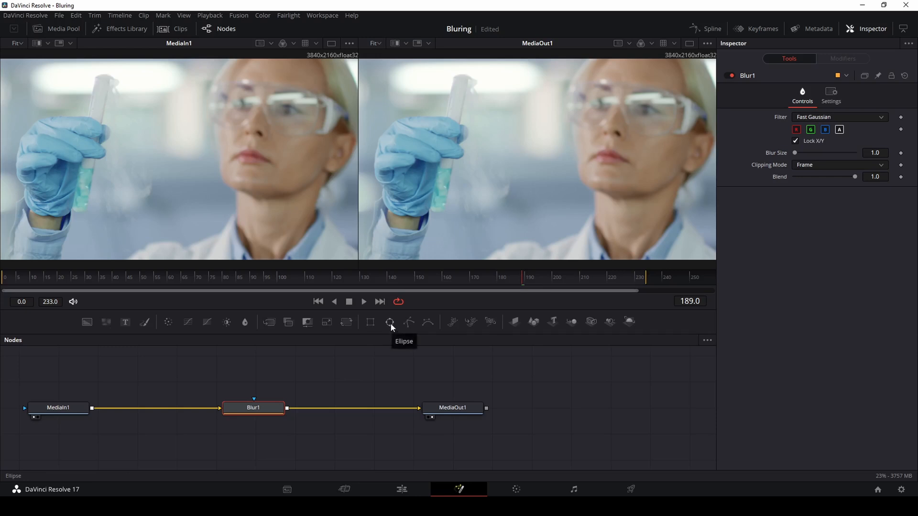
- Add an Ellipse1 mask to the blur and fit it over the scientist's face, tilted -15.7
{"action": "left_click", "coordinate": [390, 321]}
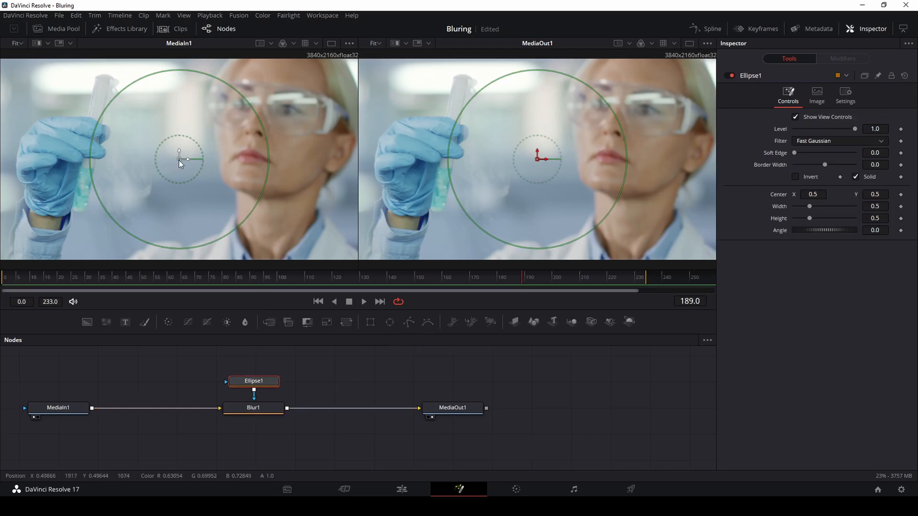
{"action": "left_click_drag", "start_coordinate": [181, 159], "coordinate": [281, 127]}
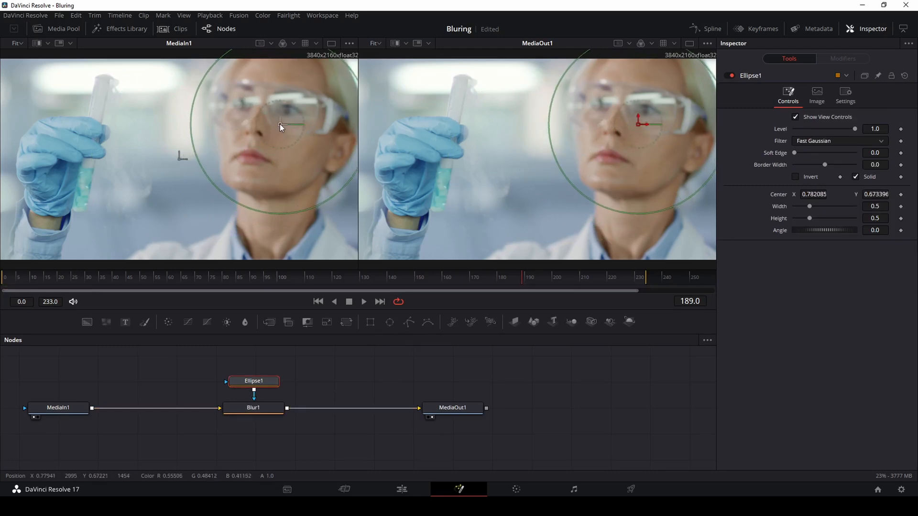
{"action": "left_click_drag", "start_coordinate": [280, 125], "coordinate": [288, 120]}
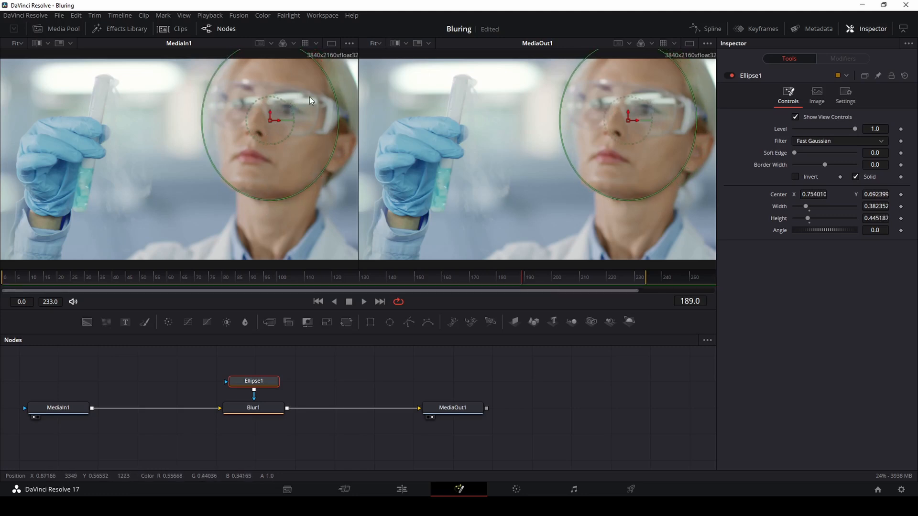
{"action": "mouse_move", "coordinate": [829, 221]}
{"action": "type", "text": "0.315"}
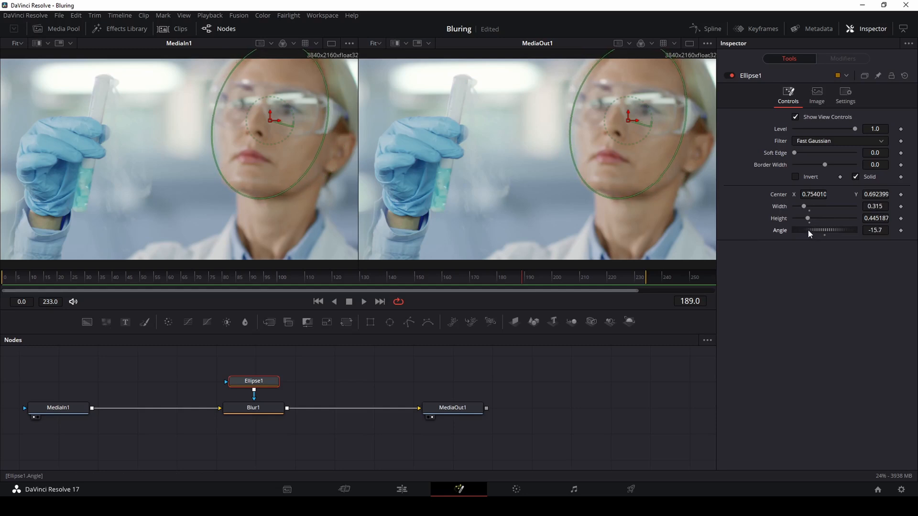
{"action": "mouse_move", "coordinate": [357, 249]}
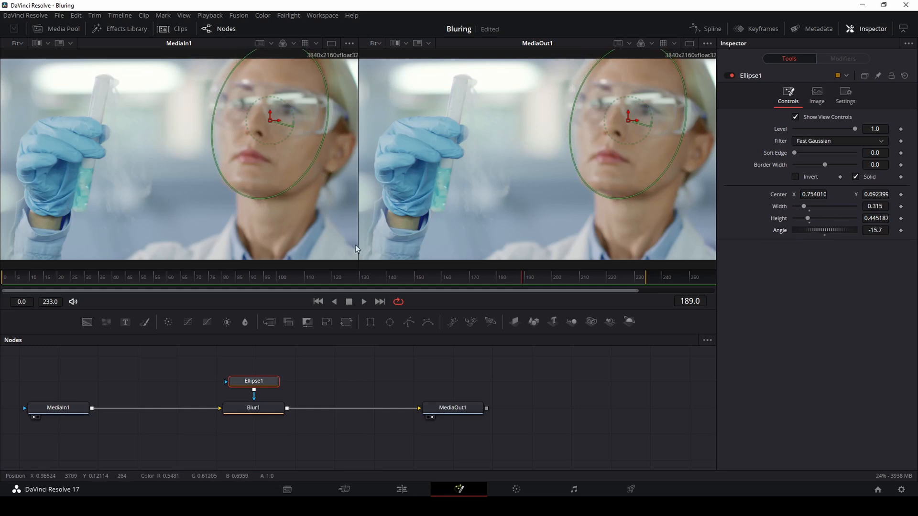
{"action": "mouse_move", "coordinate": [305, 298]}
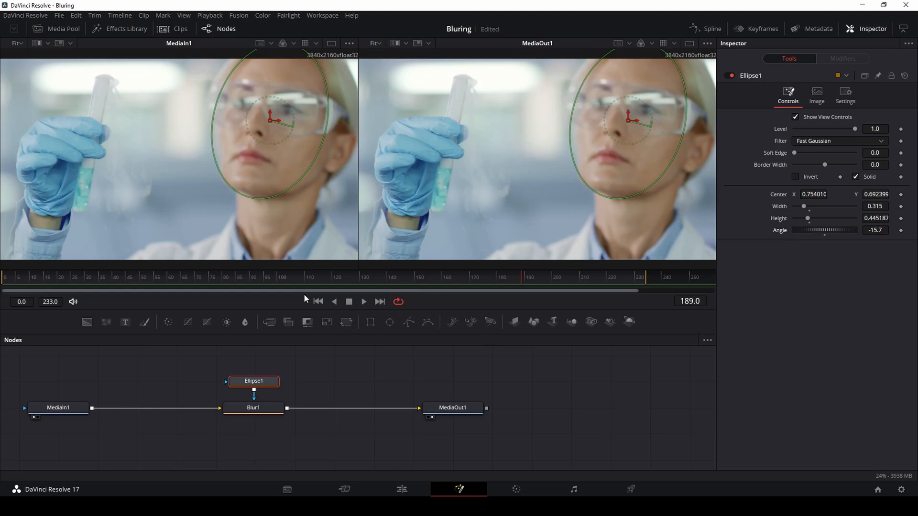
- Raise the Blur1 node's Blur Size to 26.8
{"action": "left_click", "coordinate": [253, 408]}
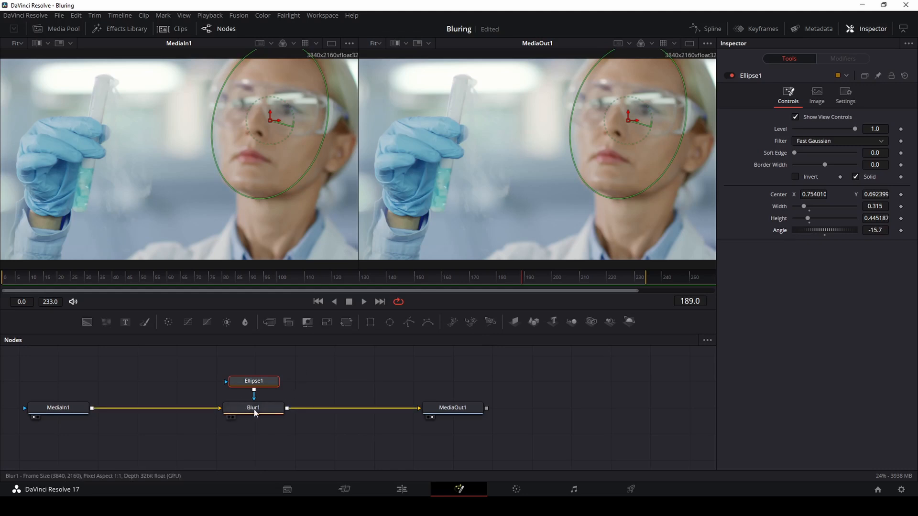
{"action": "left_click", "coordinate": [253, 407]}
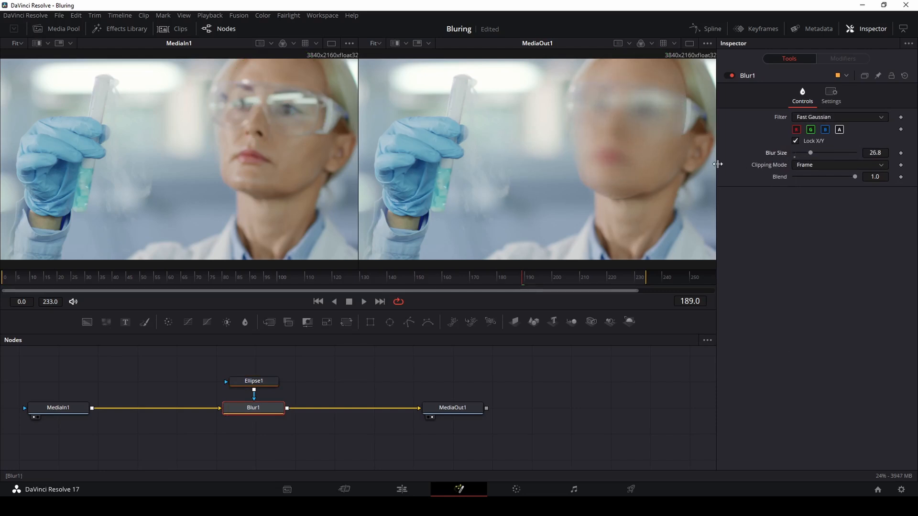
{"action": "mouse_move", "coordinate": [647, 146]}
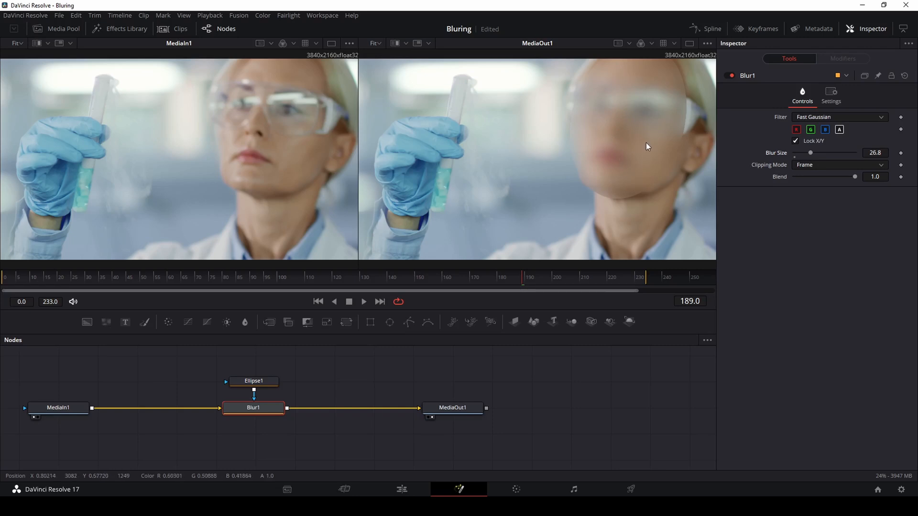
{"action": "mouse_move", "coordinate": [620, 200]}
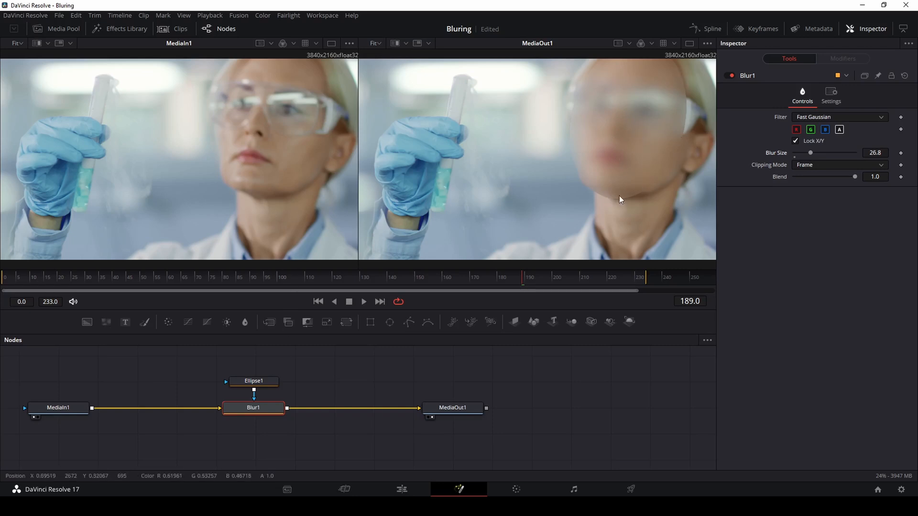
{"action": "mouse_move", "coordinate": [682, 88]}
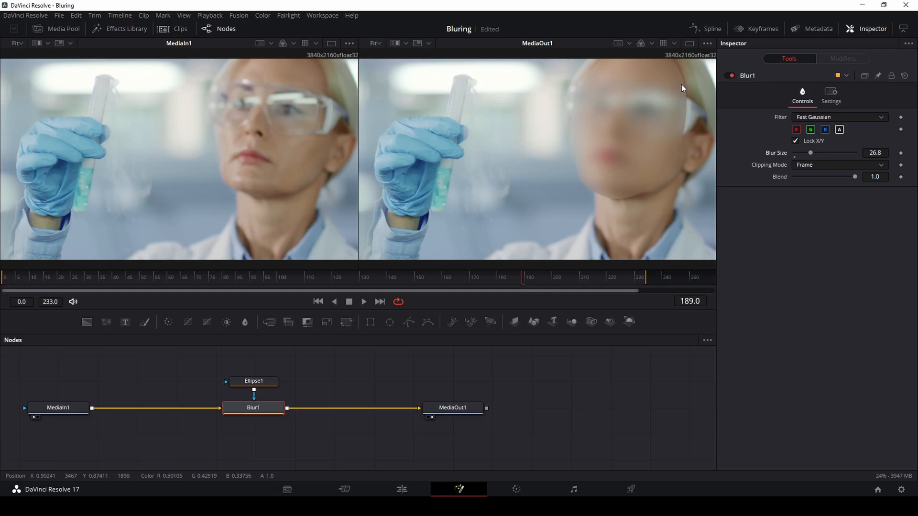
{"action": "mouse_move", "coordinate": [649, 227]}
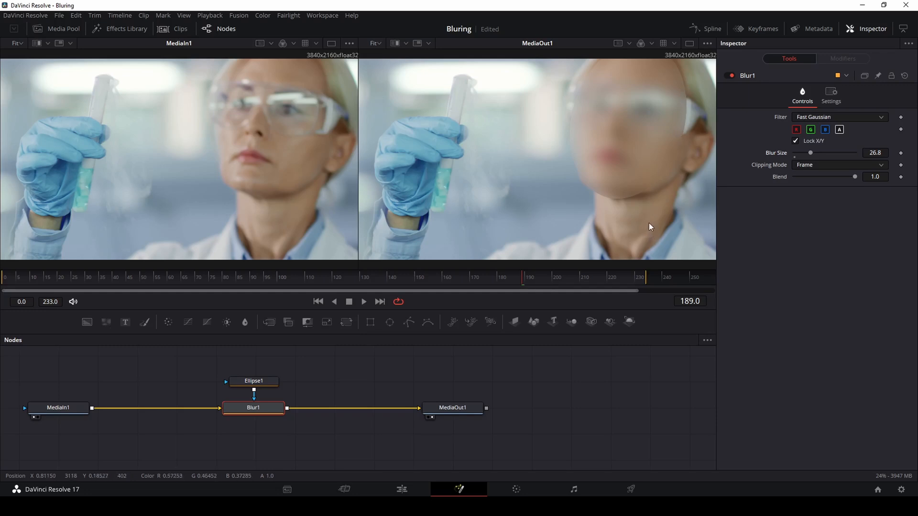
{"action": "left_click", "coordinate": [253, 381]}
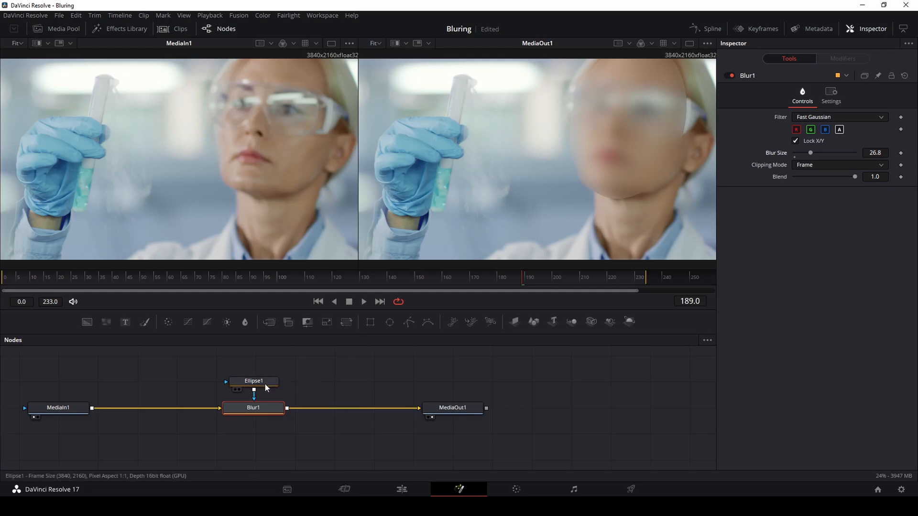
- Raise Ellipse1's Soft Edge and Border Width, then recenter and widen it over the face
{"action": "left_click", "coordinate": [254, 381]}
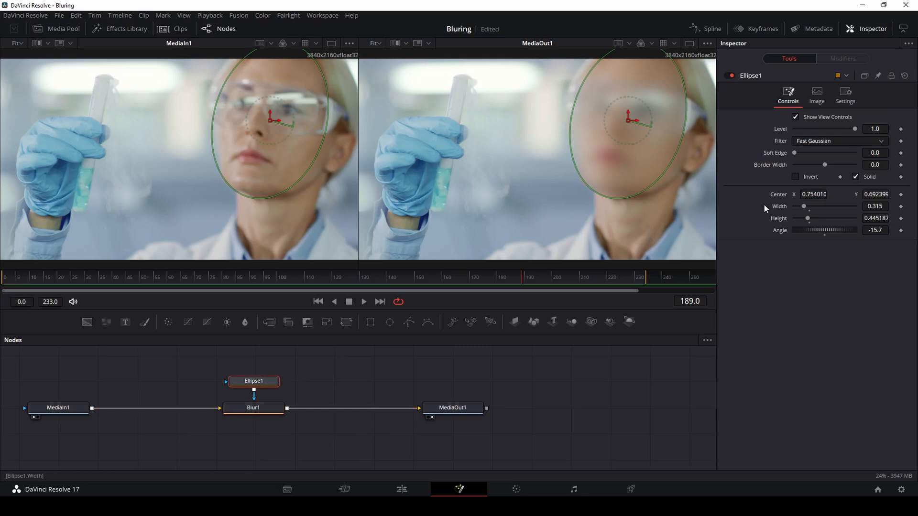
{"action": "mouse_move", "coordinate": [794, 153]}
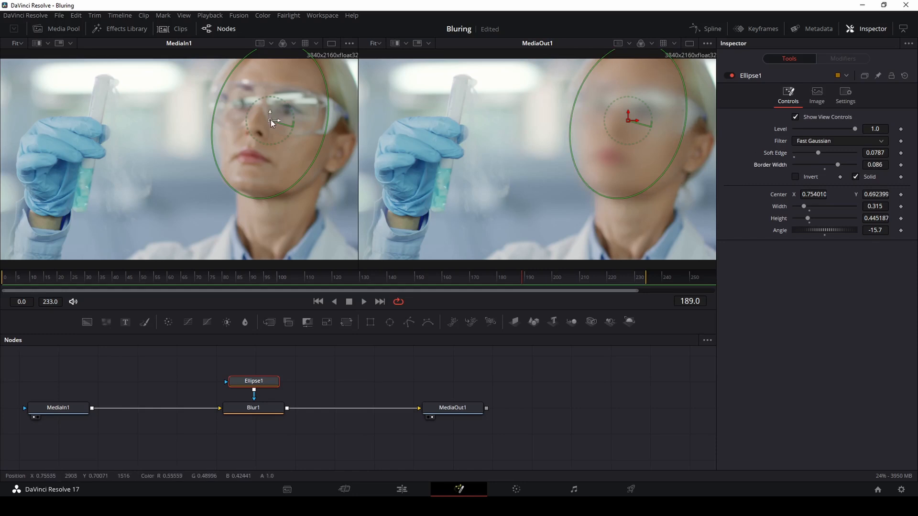
{"action": "left_click_drag", "start_coordinate": [271, 121], "coordinate": [285, 128]}
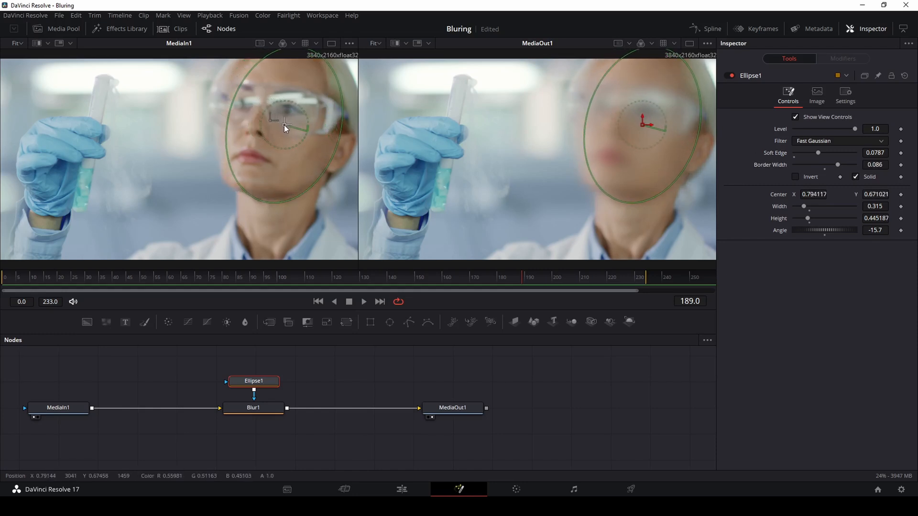
{"action": "left_click_drag", "start_coordinate": [285, 127], "coordinate": [293, 132]}
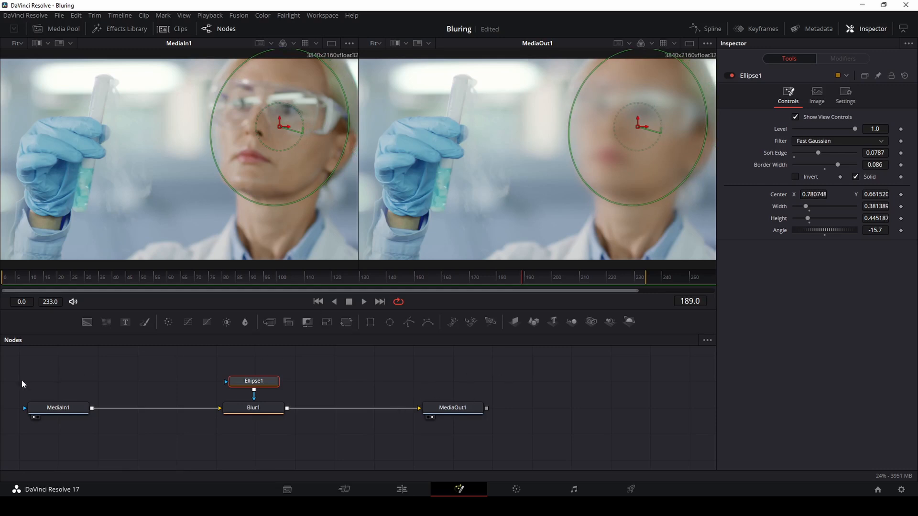
{"action": "mouse_move", "coordinate": [616, 255]}
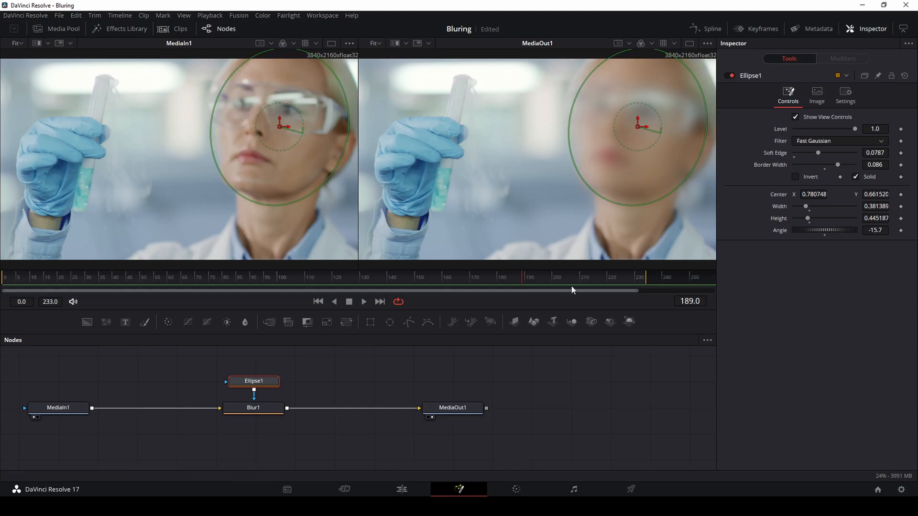
{"action": "mouse_move", "coordinate": [637, 366]}
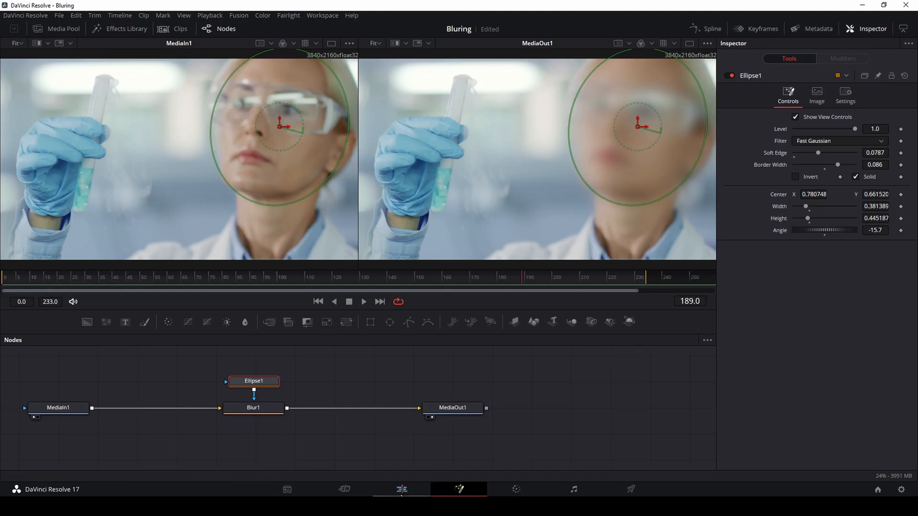
- On the Edit page, play the timeline through the Lab clip into the Cars clip and stop
{"action": "left_click", "coordinate": [401, 490]}
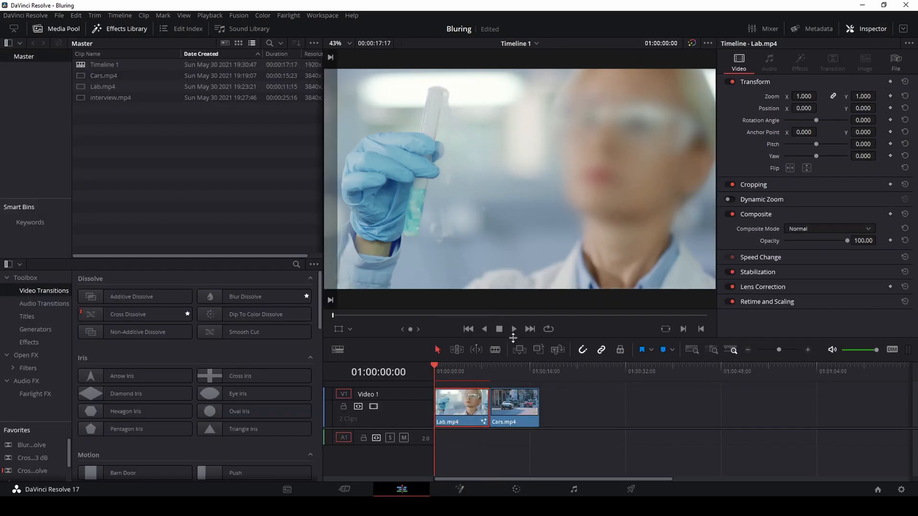
{"action": "left_click", "coordinate": [513, 329]}
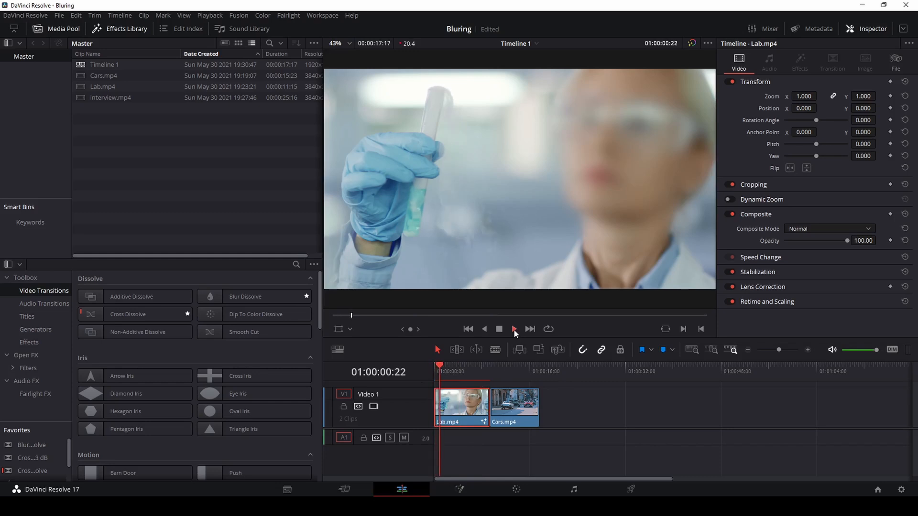
{"action": "left_click", "coordinate": [514, 328]}
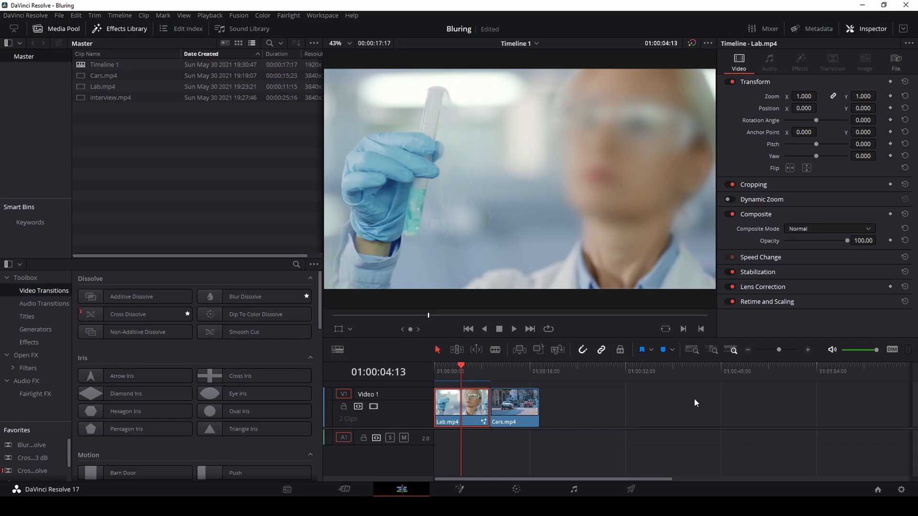
{"action": "mouse_move", "coordinate": [490, 373]}
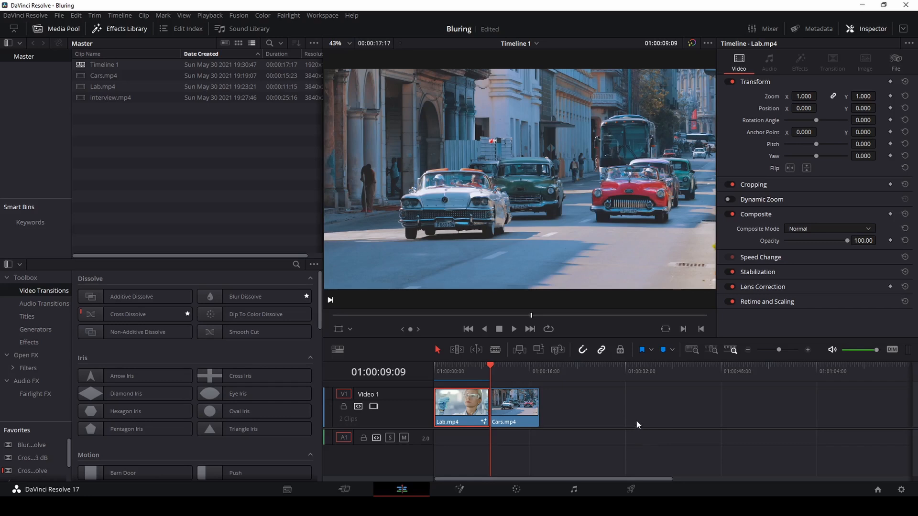
{"action": "mouse_move", "coordinate": [445, 161]}
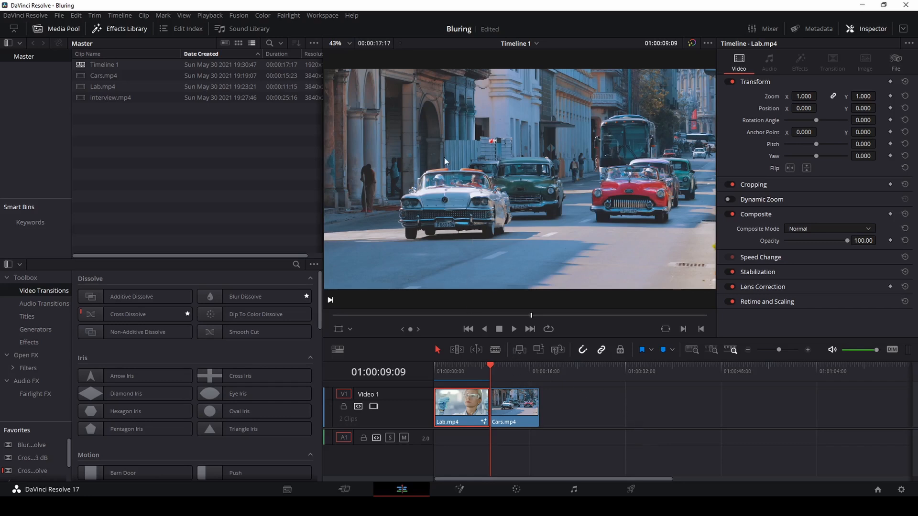
{"action": "mouse_move", "coordinate": [471, 228]}
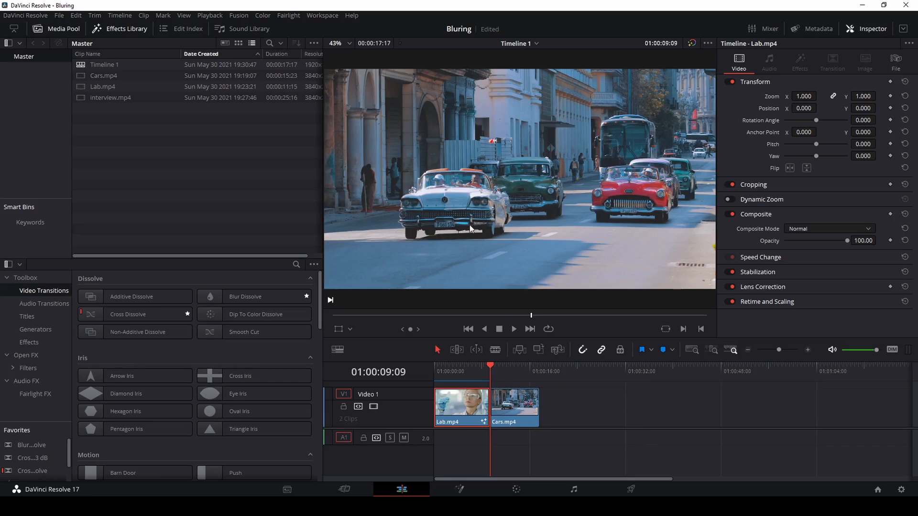
{"action": "mouse_move", "coordinate": [433, 234]}
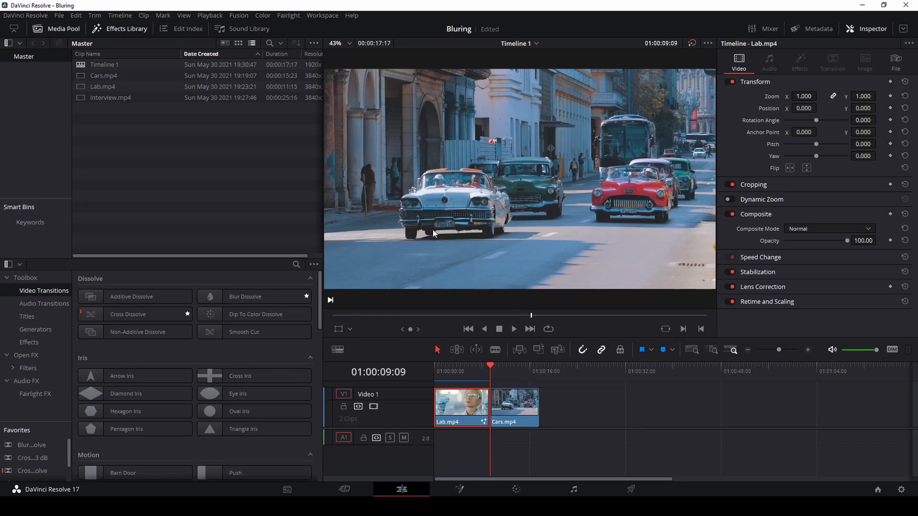
{"action": "mouse_move", "coordinate": [458, 230]}
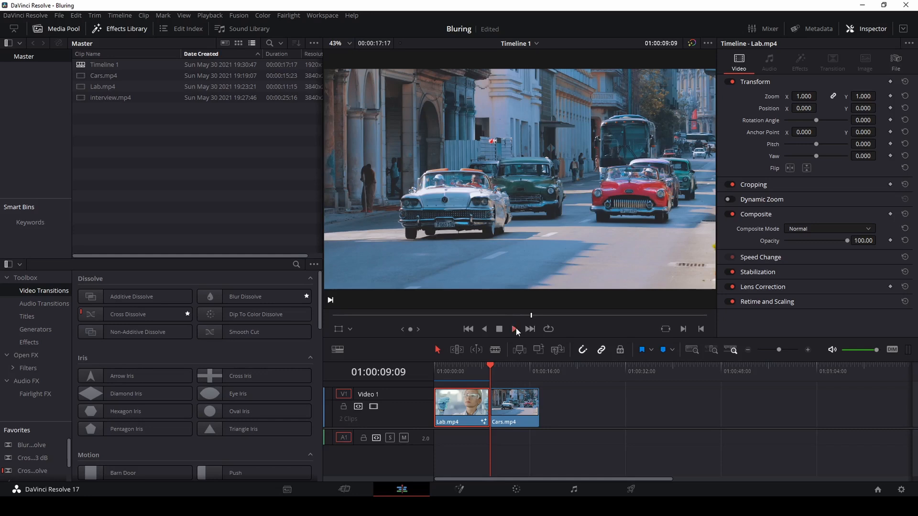
{"action": "left_click", "coordinate": [513, 328]}
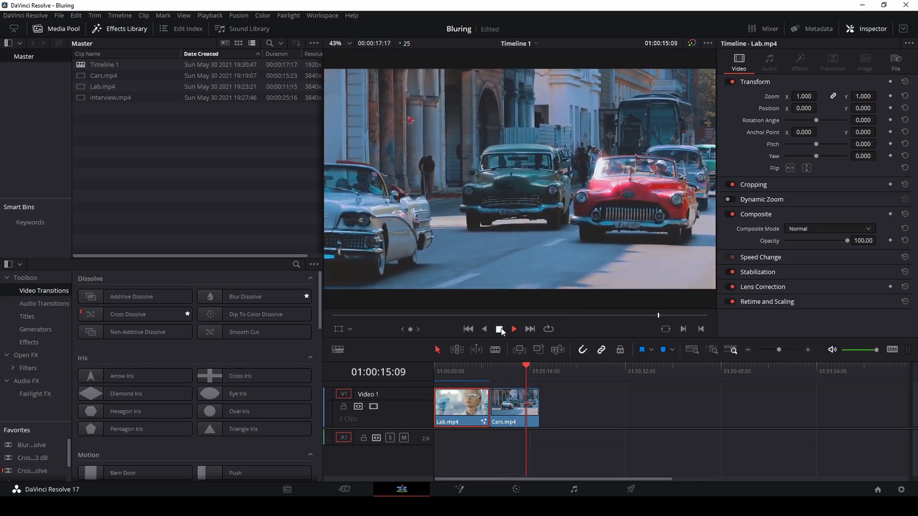
{"action": "left_click", "coordinate": [499, 329]}
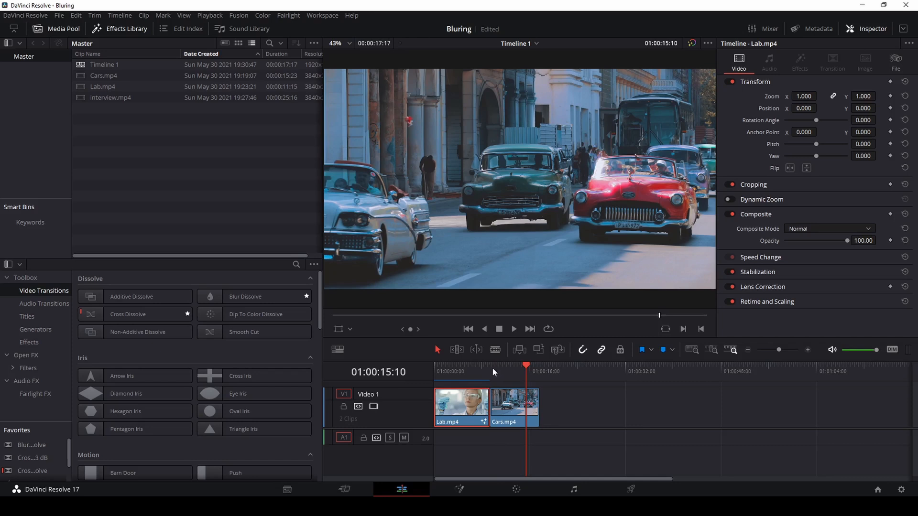
- Select the Cars.mp4 clip and bring it onto the Color page
{"action": "left_click", "coordinate": [513, 404]}
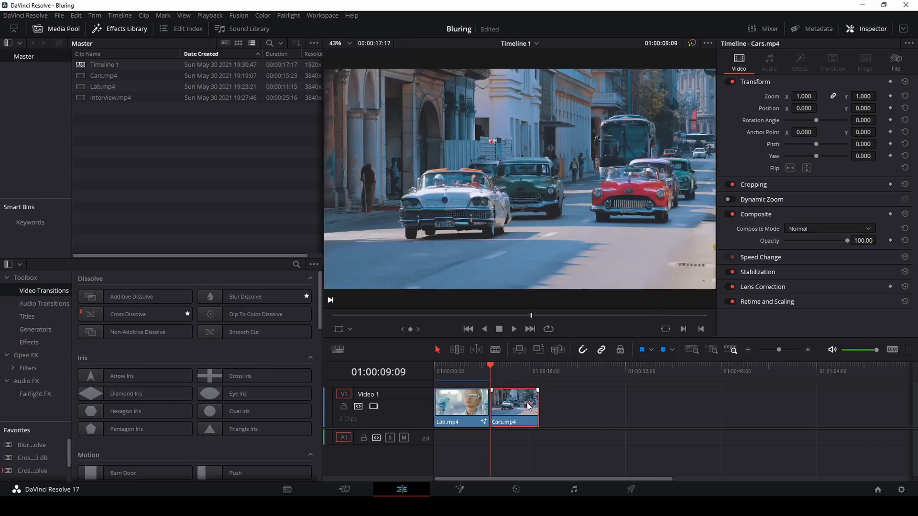
{"action": "mouse_move", "coordinate": [616, 420]}
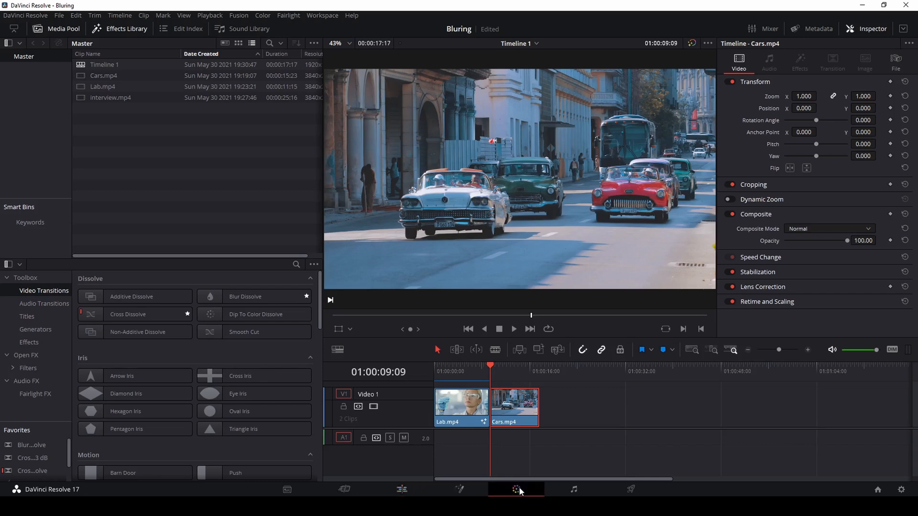
{"action": "left_click", "coordinate": [516, 489]}
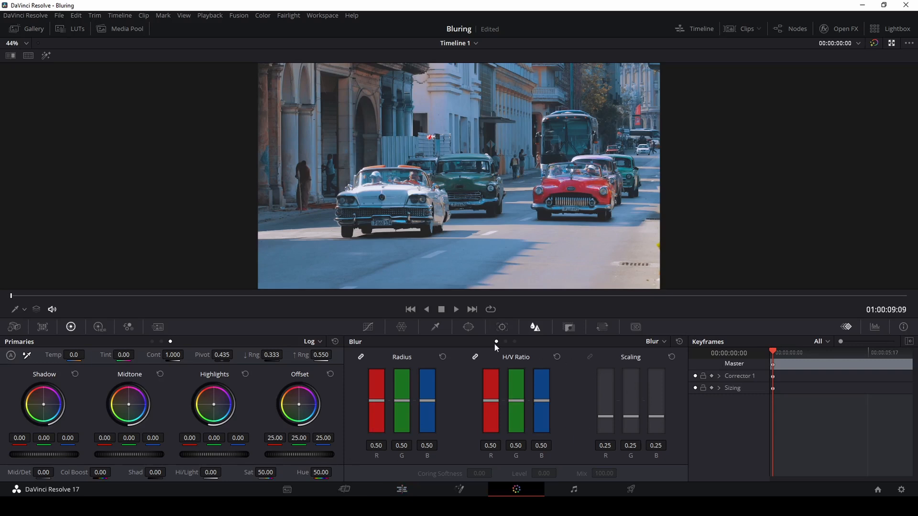
- Add a Rectangle power window and shrink it around the white car's front license plate
{"action": "left_click", "coordinate": [468, 326]}
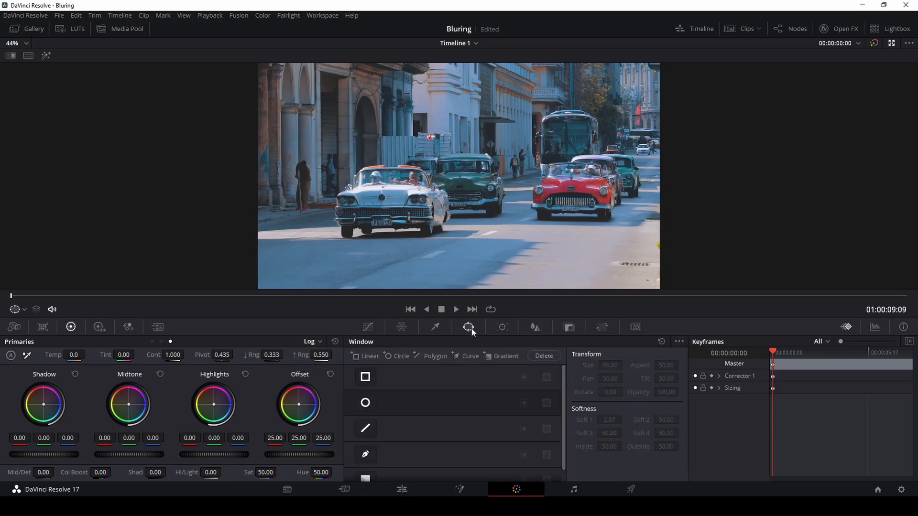
{"action": "mouse_move", "coordinate": [369, 445]}
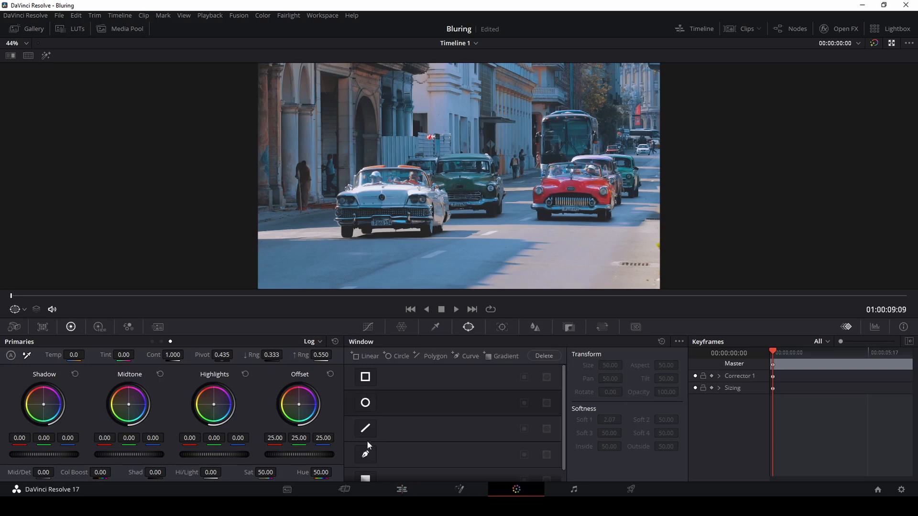
{"action": "mouse_move", "coordinate": [403, 401]}
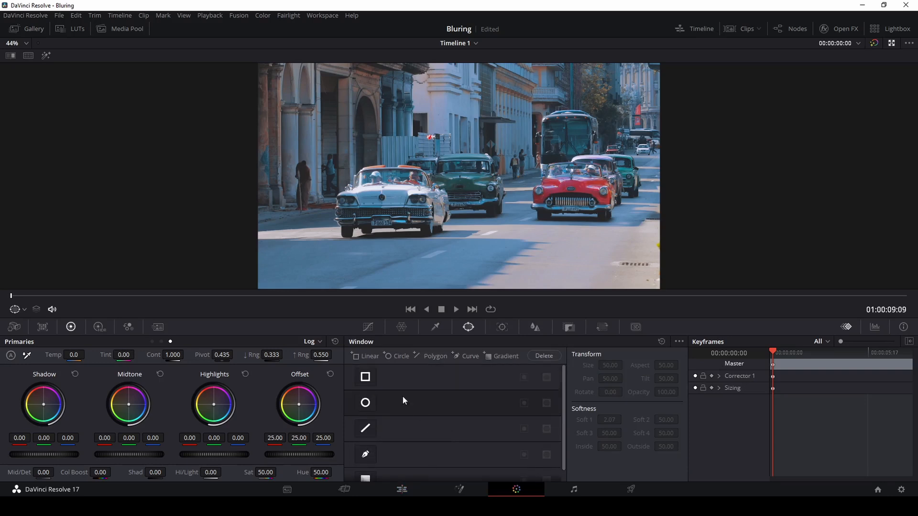
{"action": "mouse_move", "coordinate": [397, 273]}
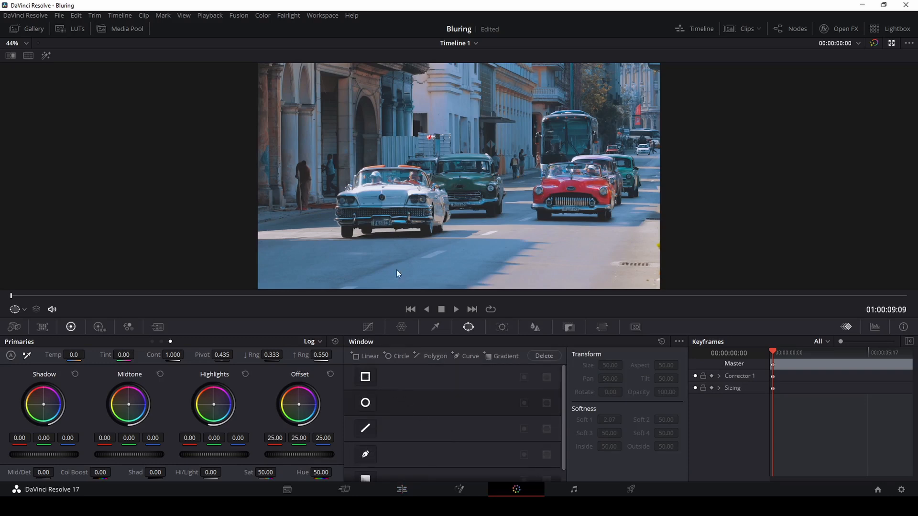
{"action": "mouse_move", "coordinate": [391, 229]}
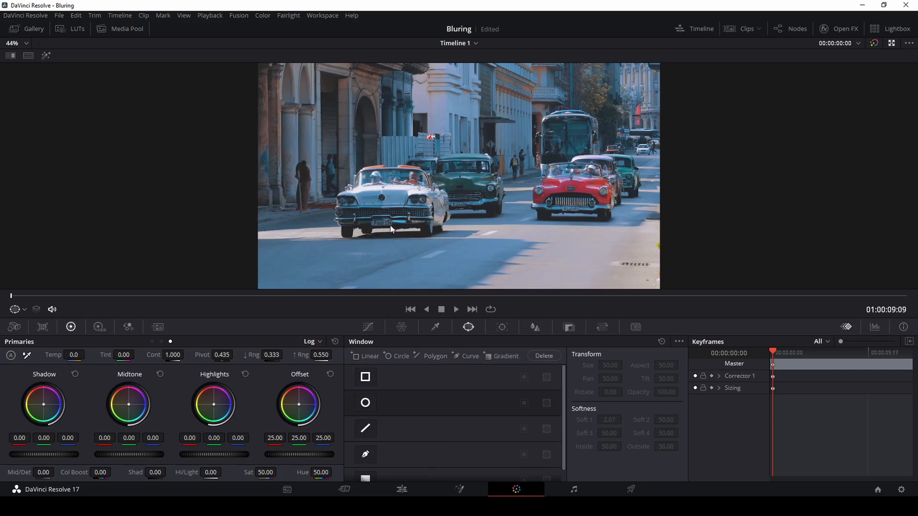
{"action": "left_click", "coordinate": [365, 376]}
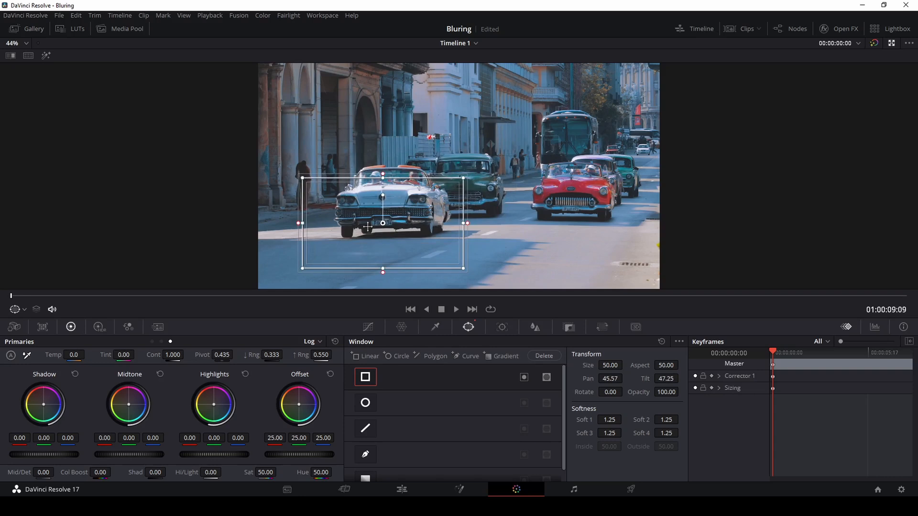
{"action": "mouse_move", "coordinate": [301, 225]}
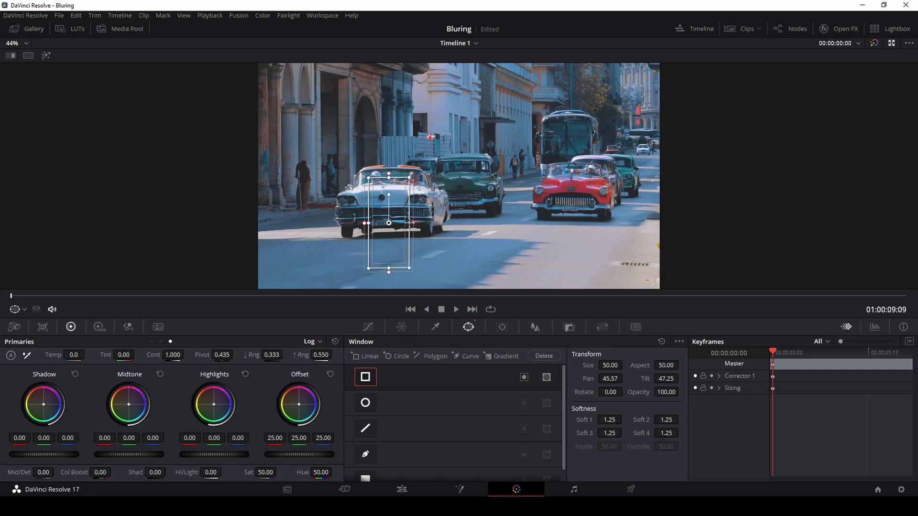
{"action": "left_click_drag", "start_coordinate": [388, 222], "coordinate": [380, 222]}
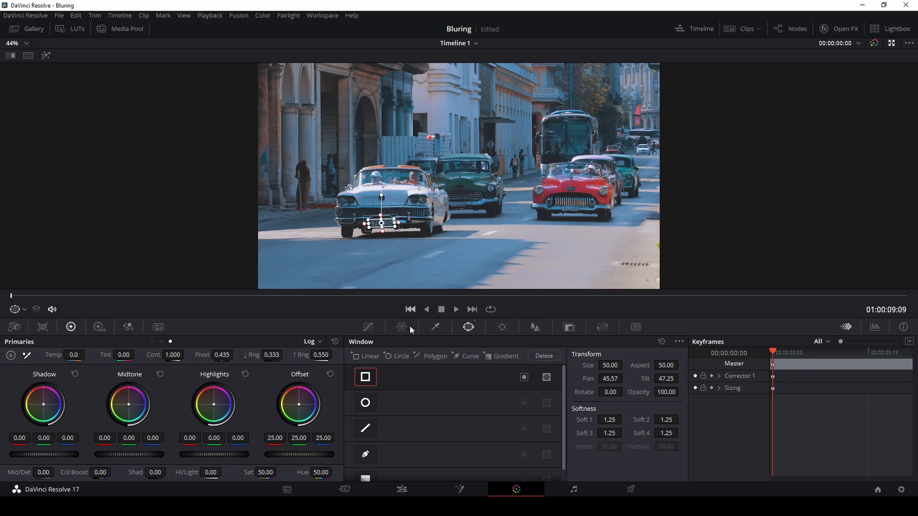
{"action": "mouse_move", "coordinate": [469, 330]}
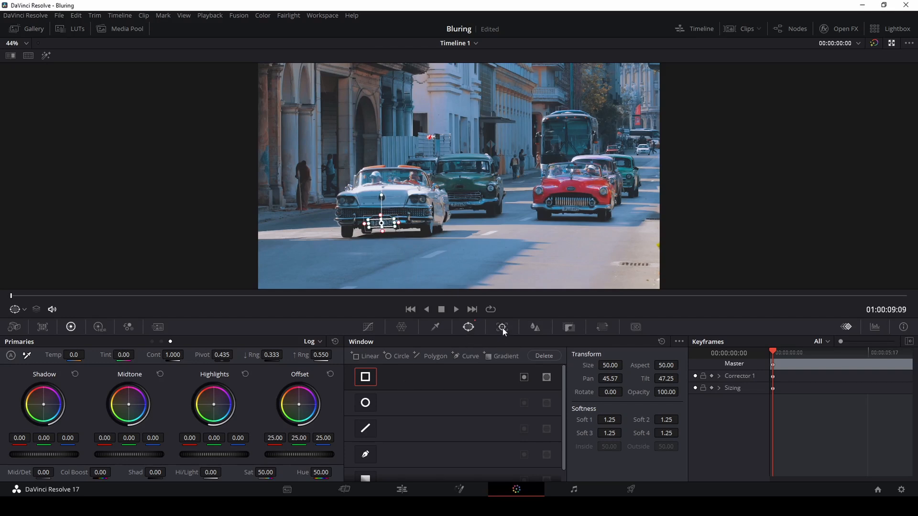
{"action": "mouse_move", "coordinate": [501, 326]}
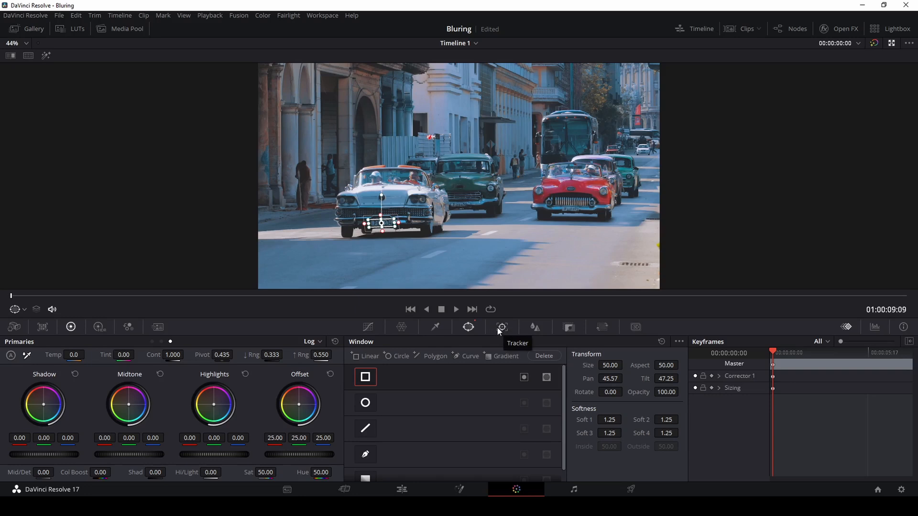
{"action": "mouse_move", "coordinate": [501, 326]}
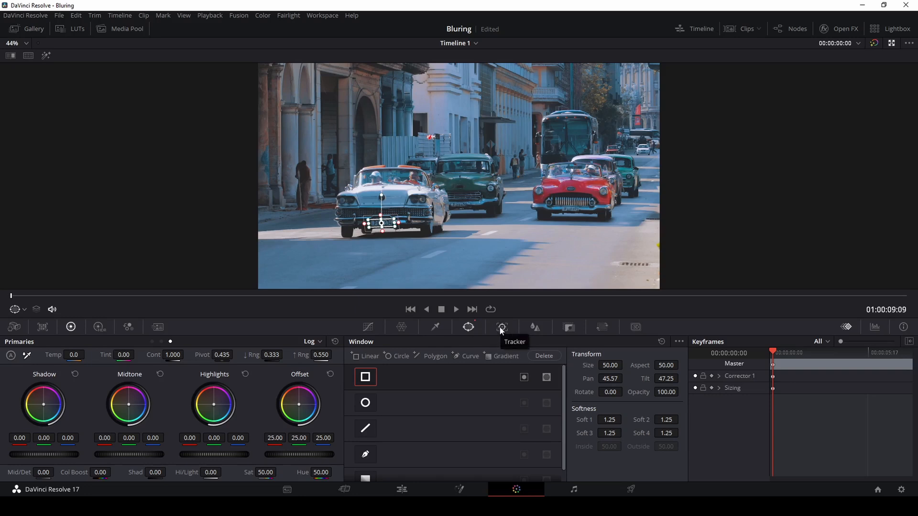
- In the Tracker palette, track the plate window forward through the Cars clip
{"action": "left_click", "coordinate": [501, 326]}
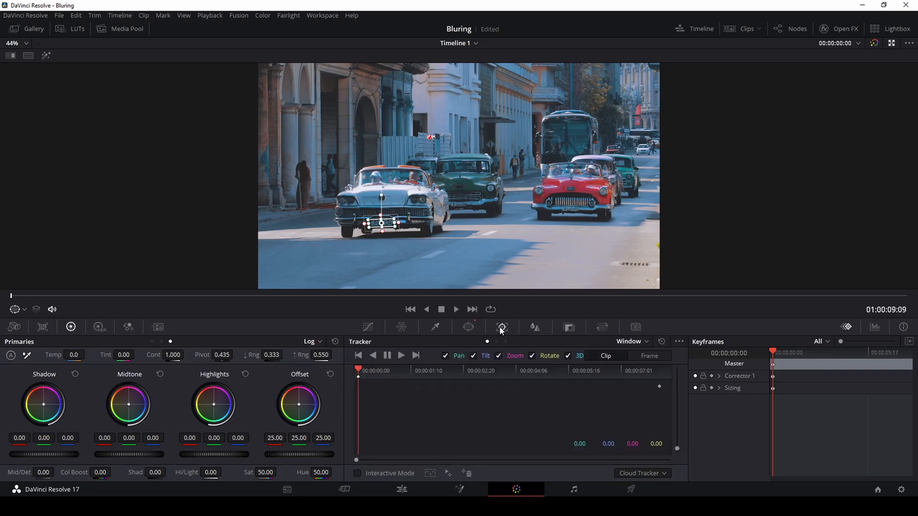
{"action": "mouse_move", "coordinate": [502, 327]}
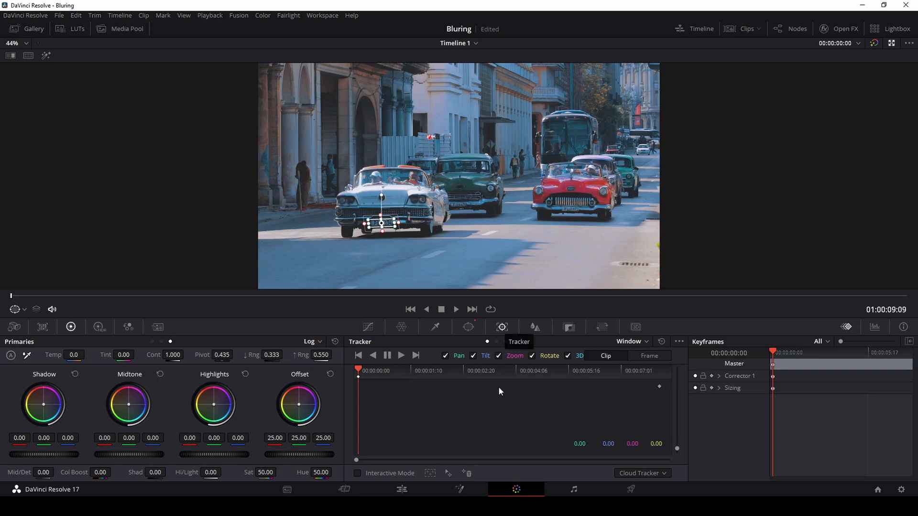
{"action": "mouse_move", "coordinate": [401, 356]}
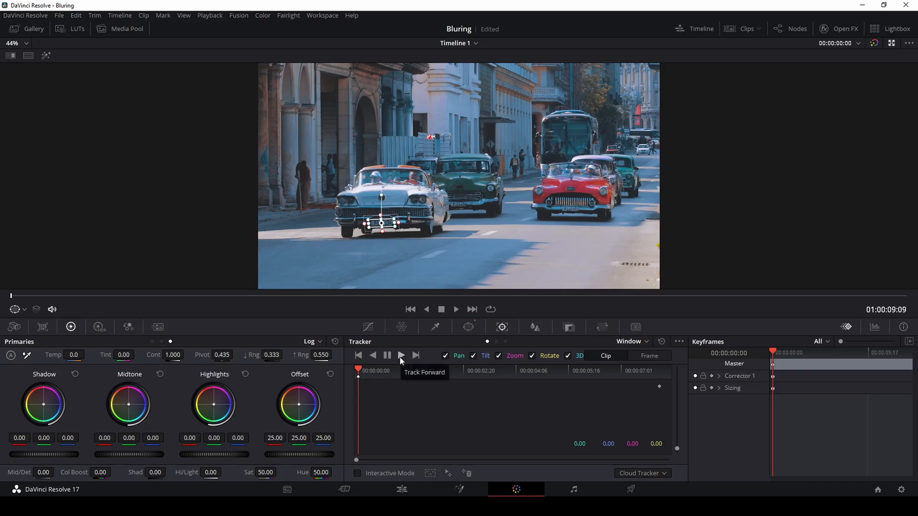
{"action": "left_click", "coordinate": [401, 355]}
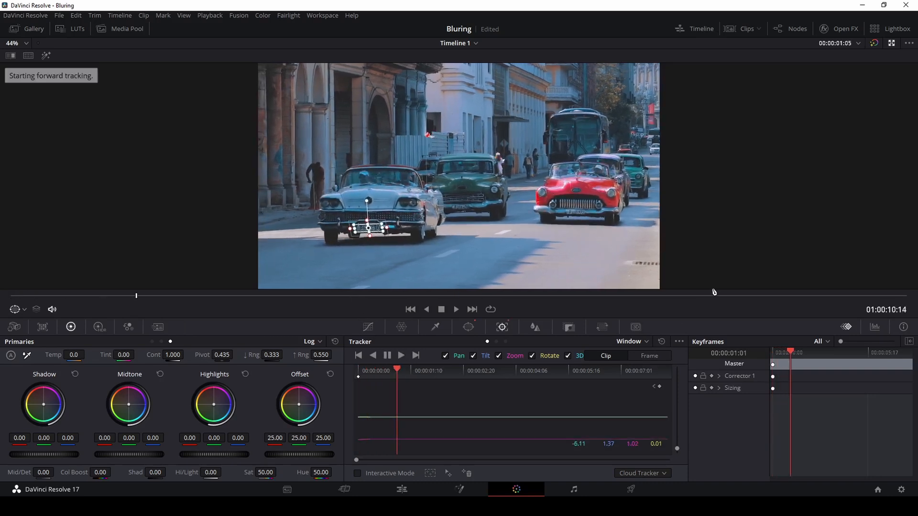
{"action": "left_click", "coordinate": [401, 356]}
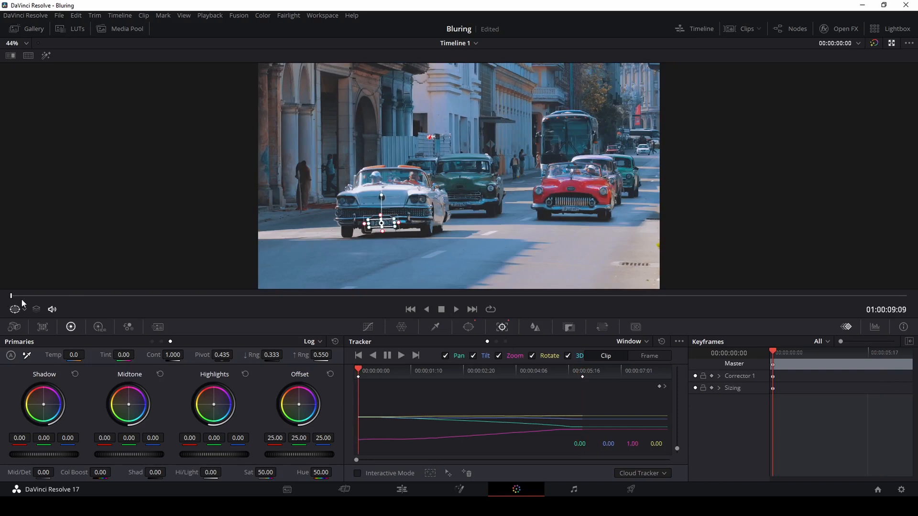
{"action": "mouse_move", "coordinate": [520, 330]}
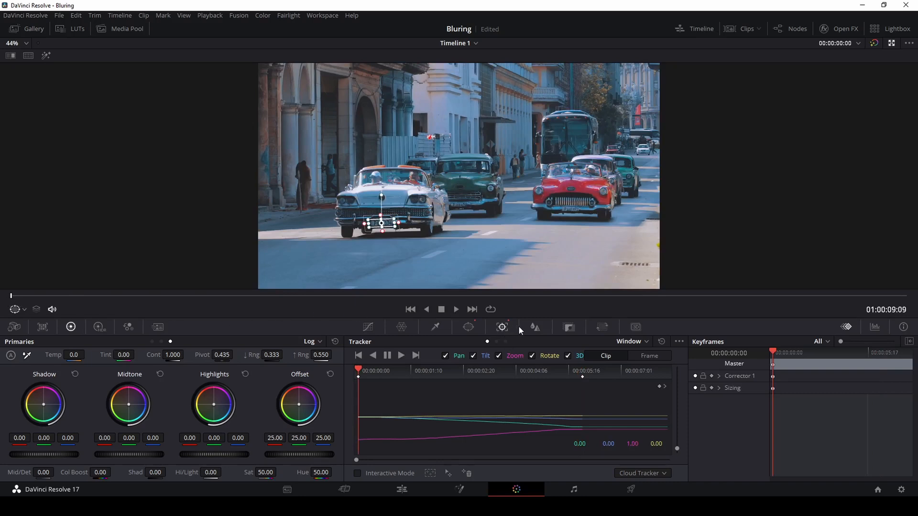
{"action": "mouse_move", "coordinate": [506, 333]}
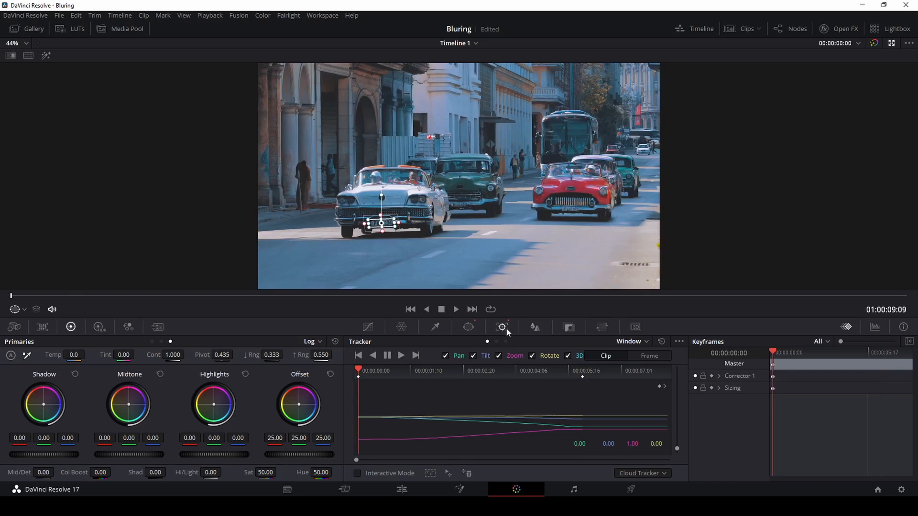
{"action": "mouse_move", "coordinate": [532, 326]}
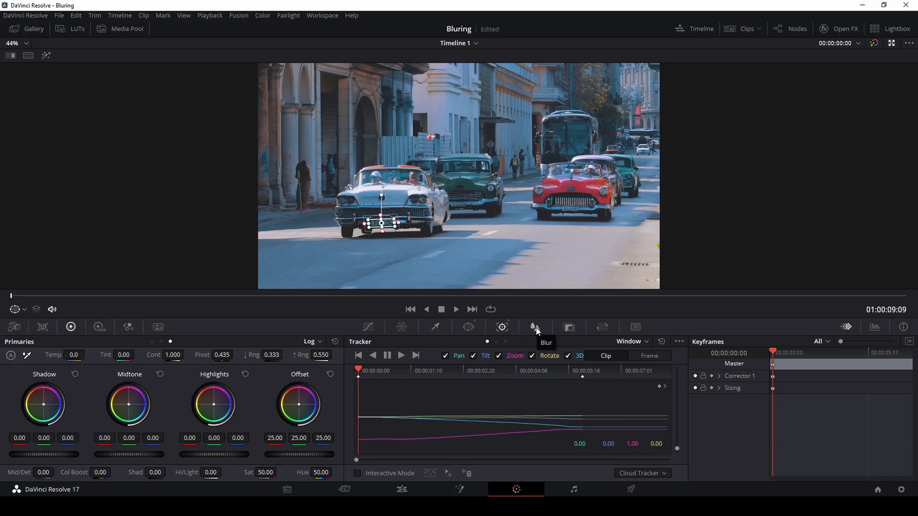
- Set the window's Blur Radius to 0.83 and play the clip to review the blurred plate
{"action": "left_click", "coordinate": [534, 326]}
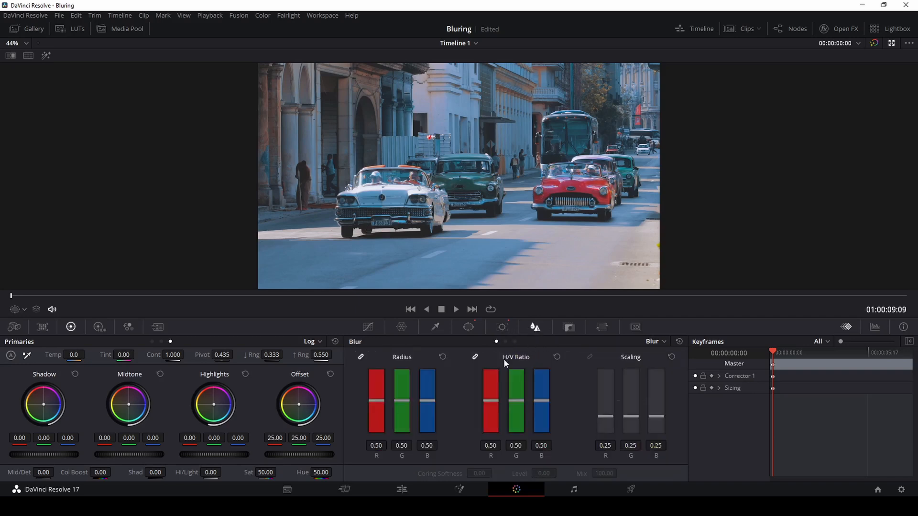
{"action": "mouse_move", "coordinate": [378, 222]}
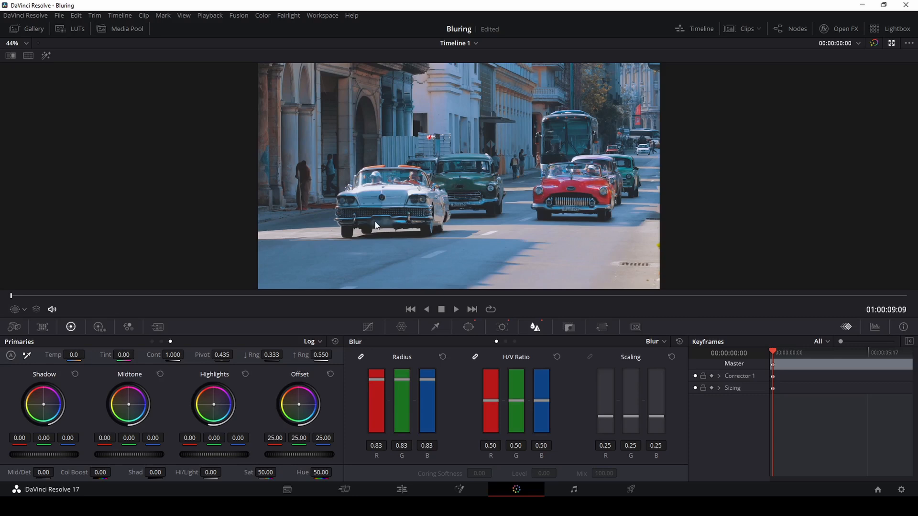
{"action": "mouse_move", "coordinate": [449, 264]}
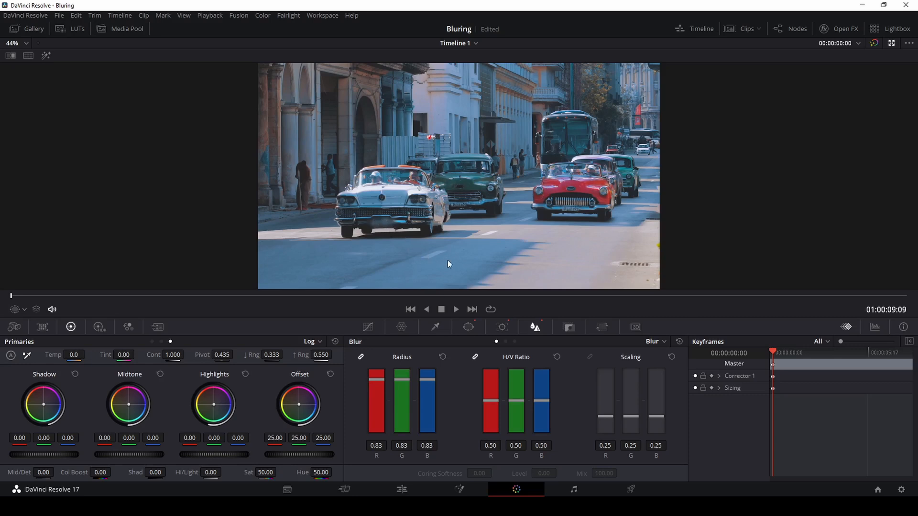
{"action": "mouse_move", "coordinate": [385, 228]}
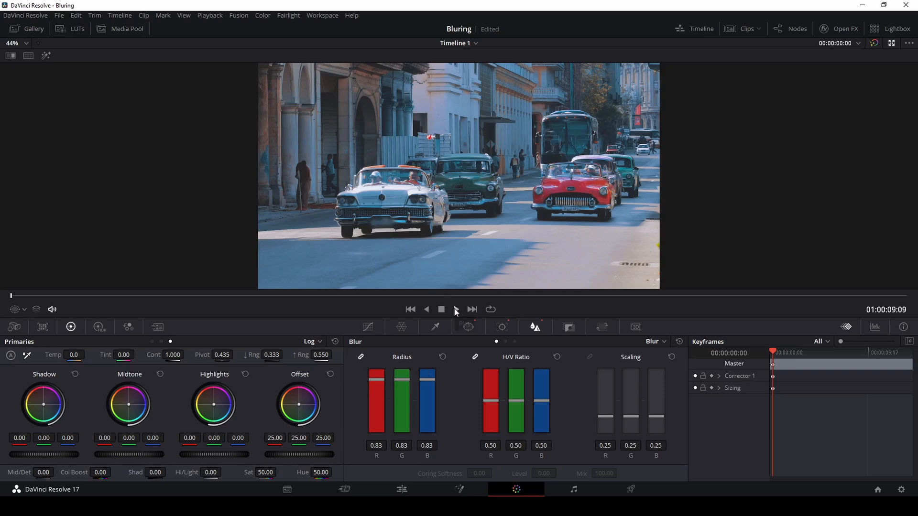
{"action": "left_click", "coordinate": [456, 309]}
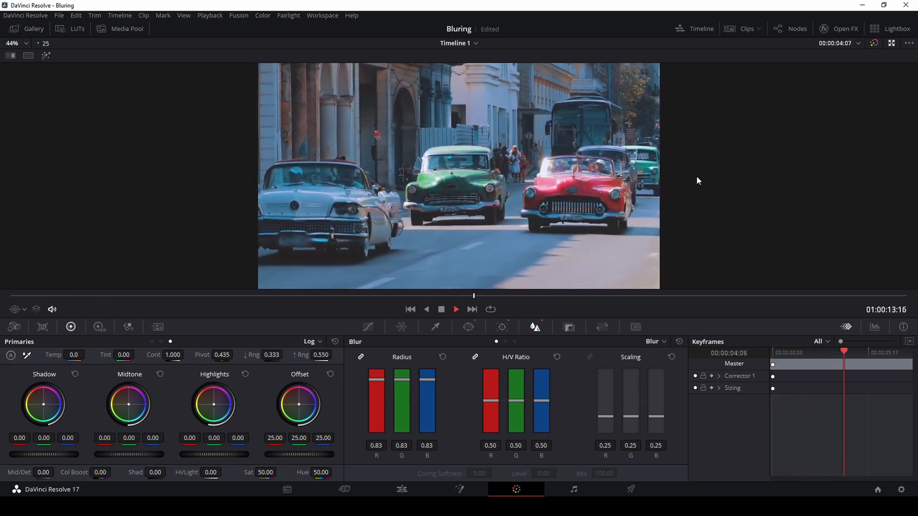
{"action": "left_click", "coordinate": [456, 309]}
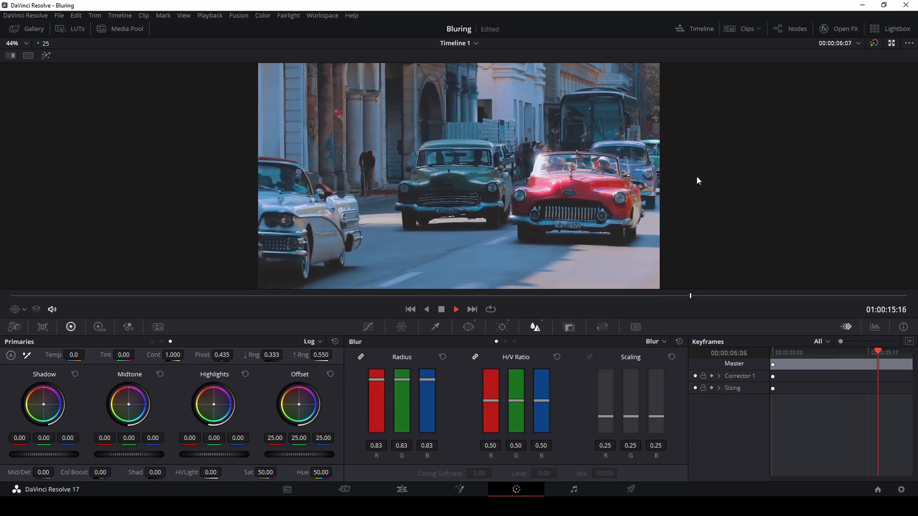
{"action": "left_click", "coordinate": [456, 310]}
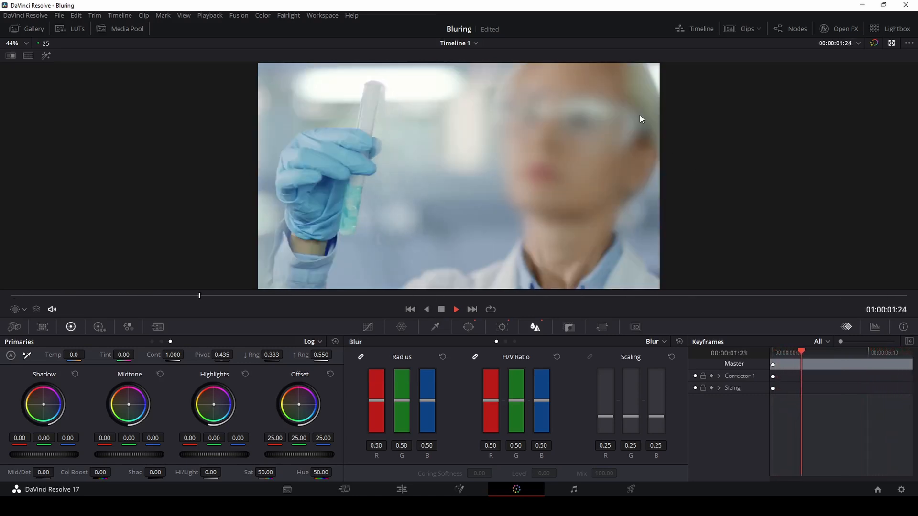
- Return to the Edit page and play then stop the Cars.mp4 timeline to check the plate blur
{"action": "left_click", "coordinate": [456, 310]}
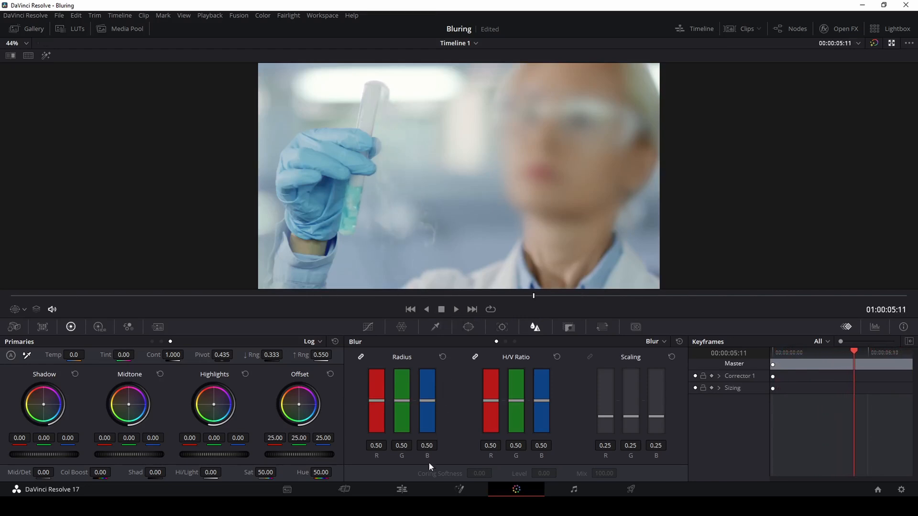
{"action": "left_click", "coordinate": [401, 489]}
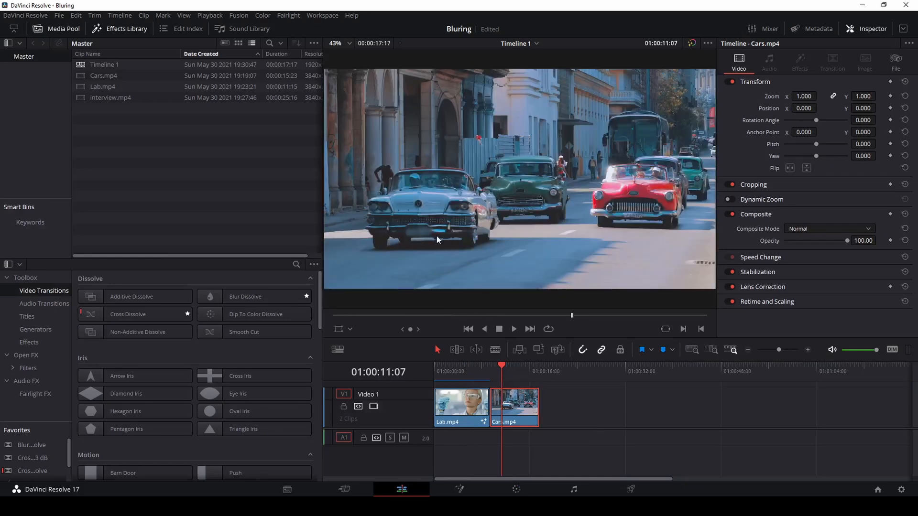
{"action": "left_click", "coordinate": [514, 328]}
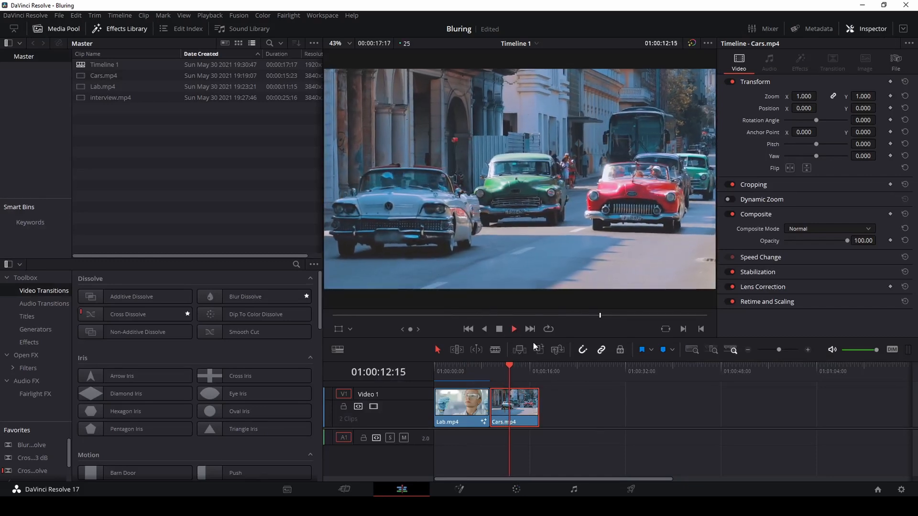
{"action": "left_click", "coordinate": [499, 329]}
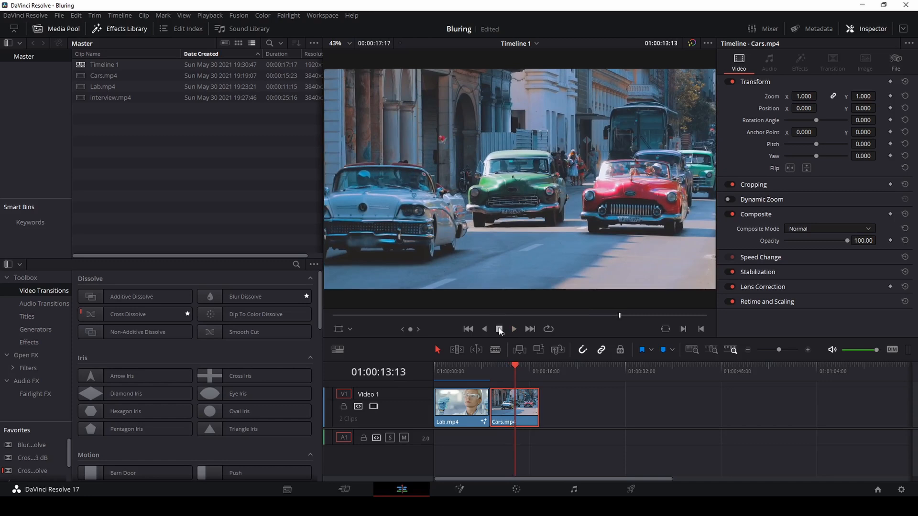